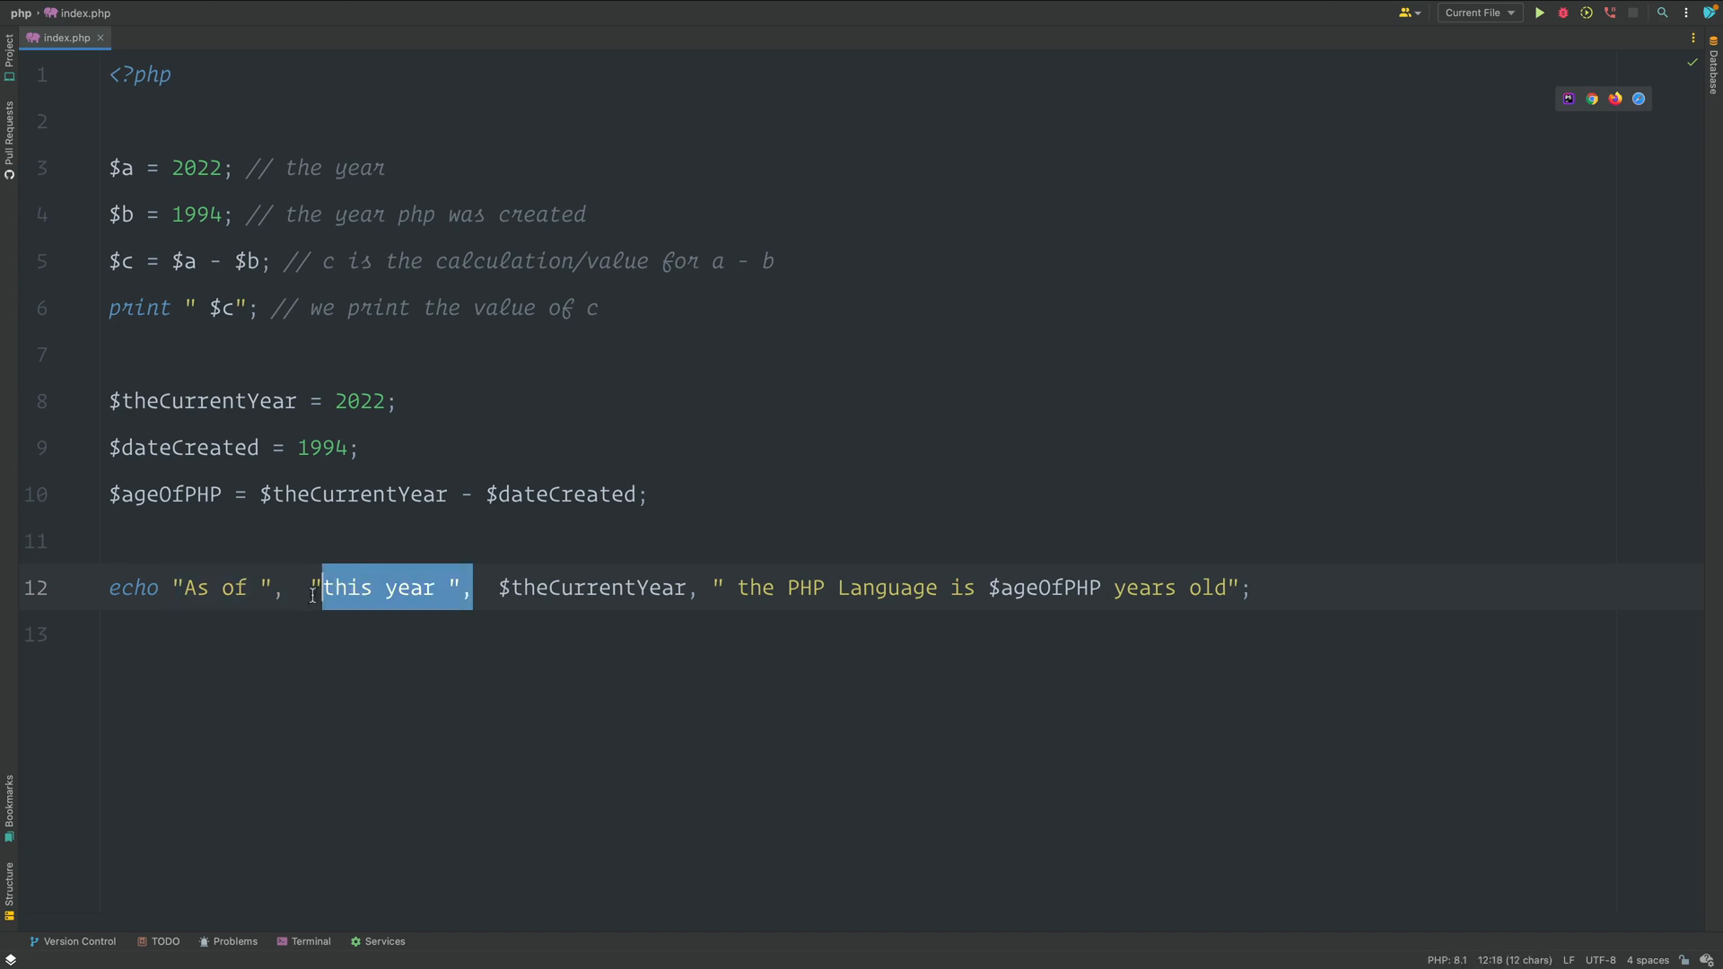
Add echo "hello" and echo "world"; //helloworld after line 12, then select lines 12–14.
click(1185, 561)
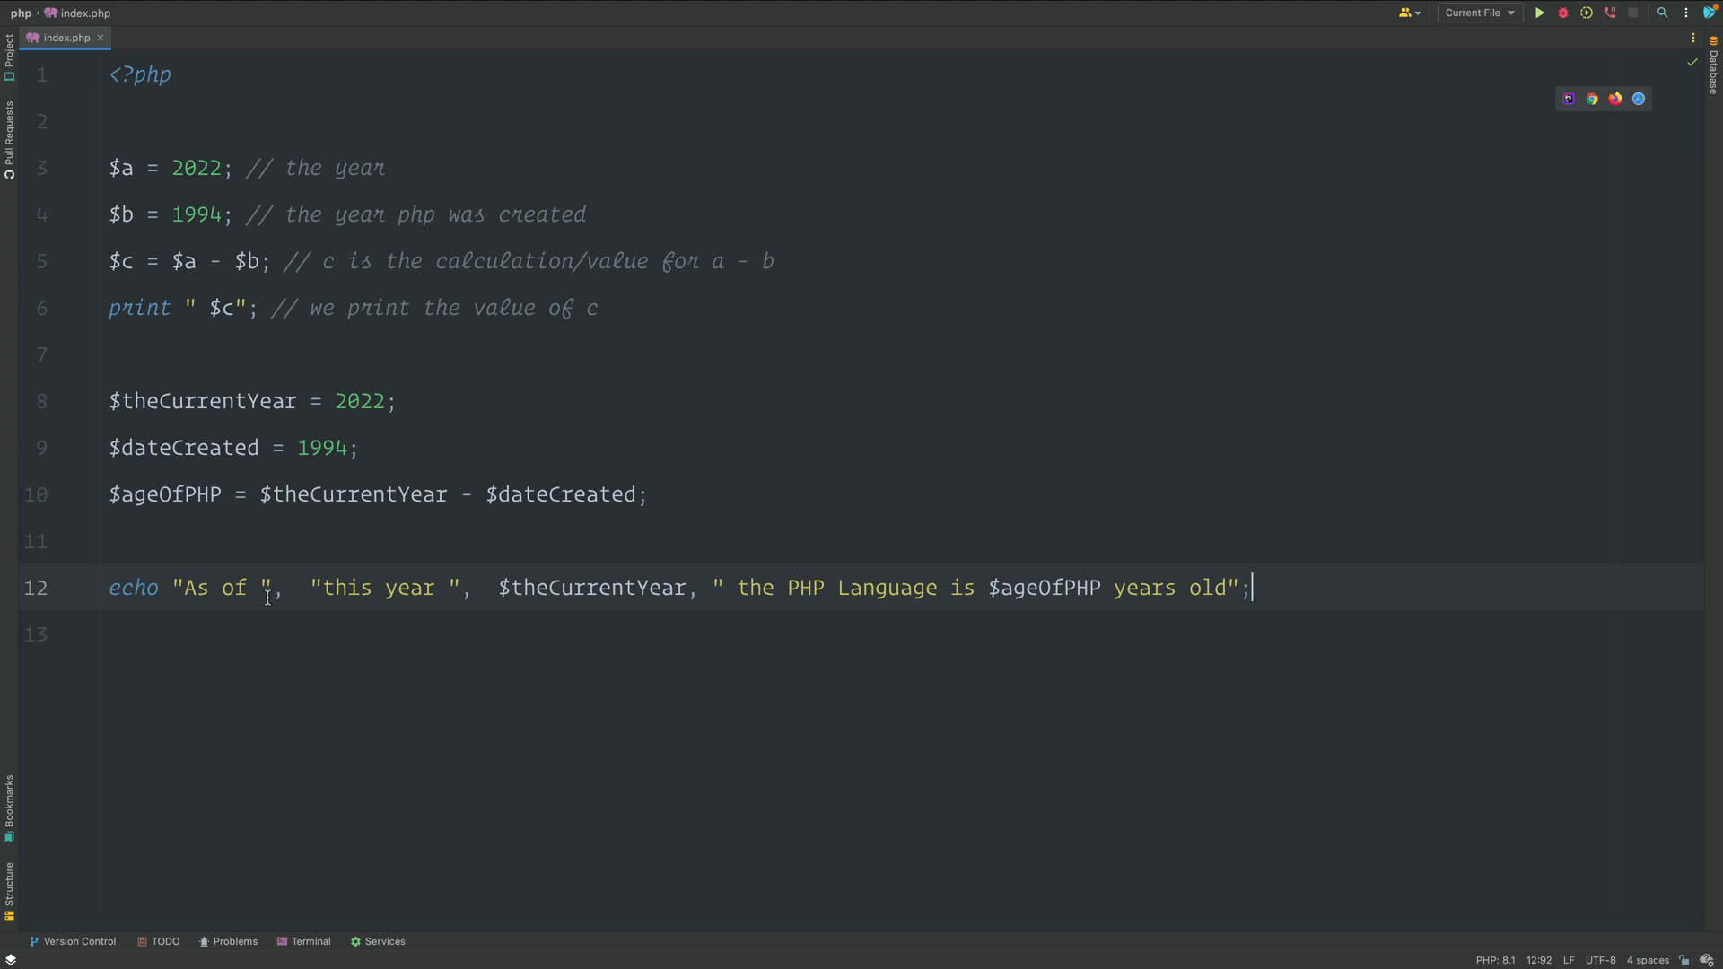
mouse_move(481, 604)
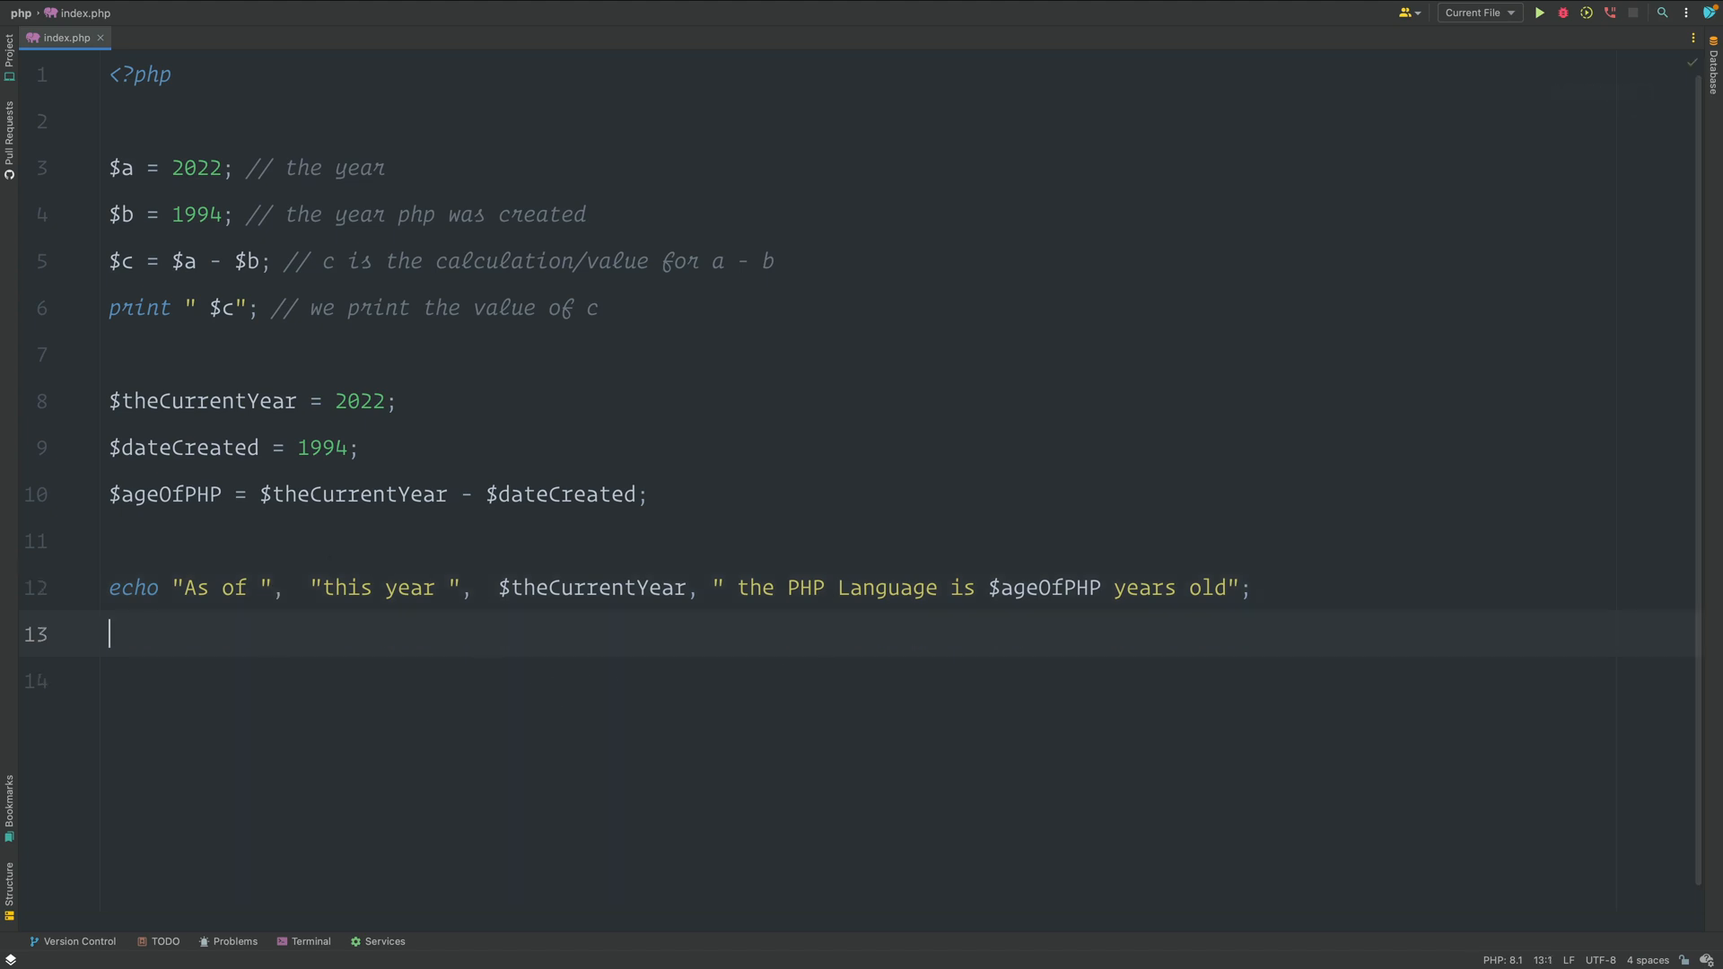
text(echo "hello";)
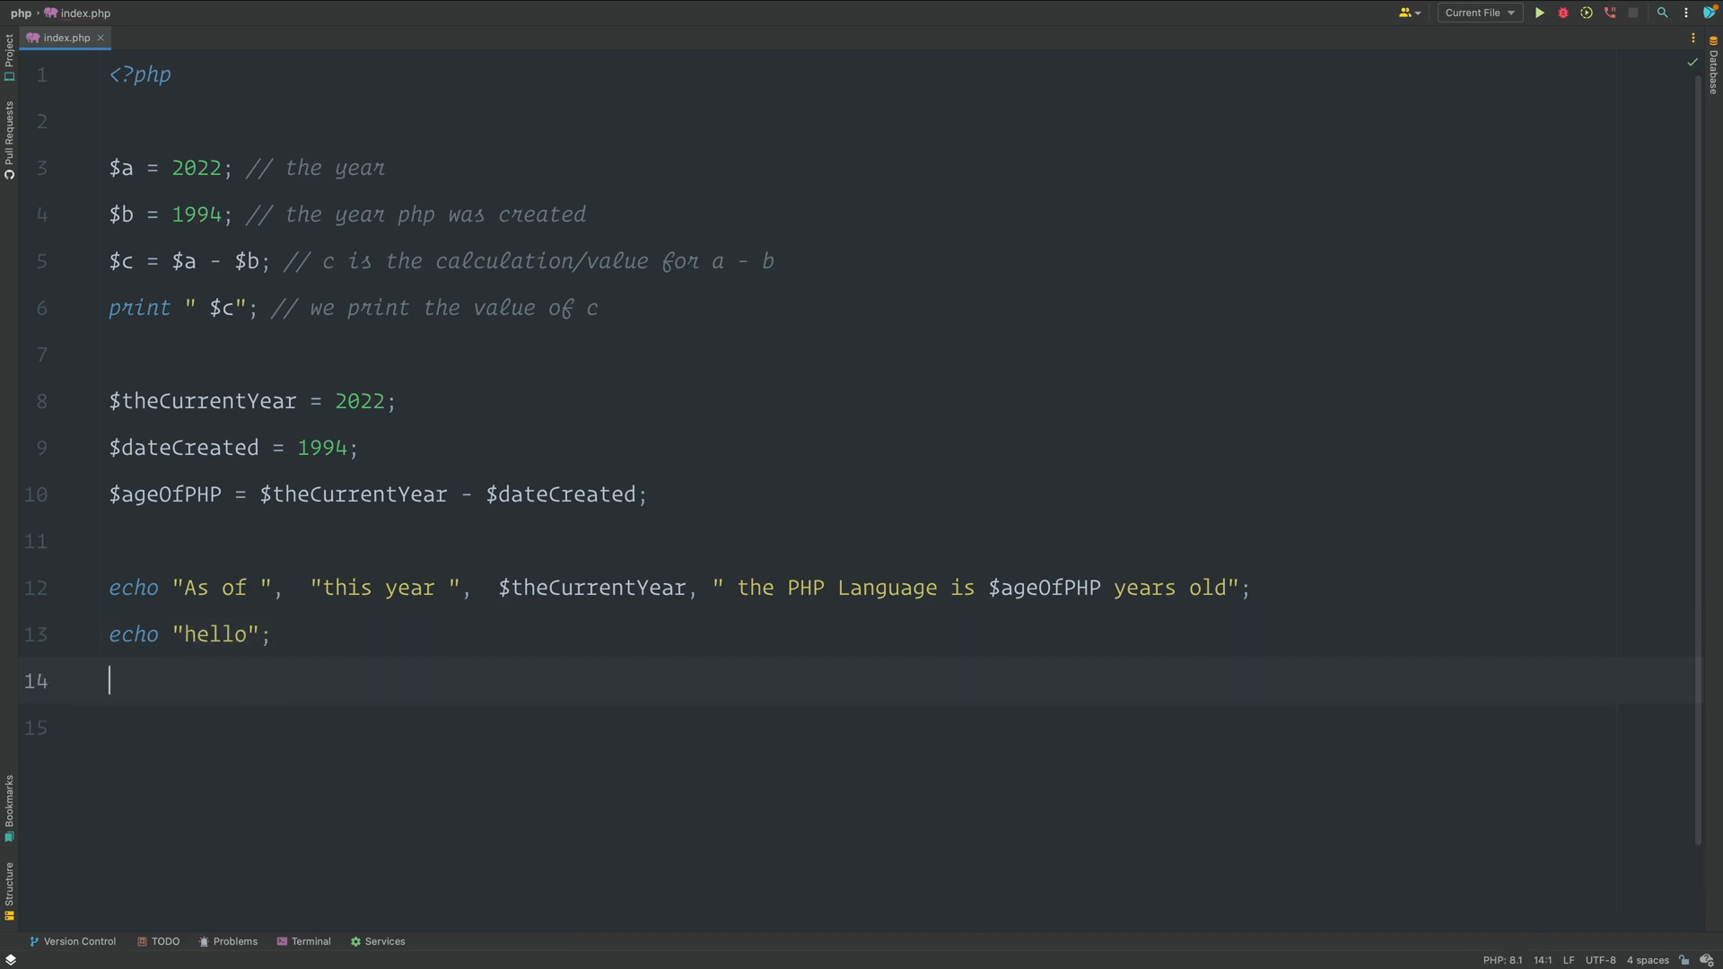
text(echo "world")
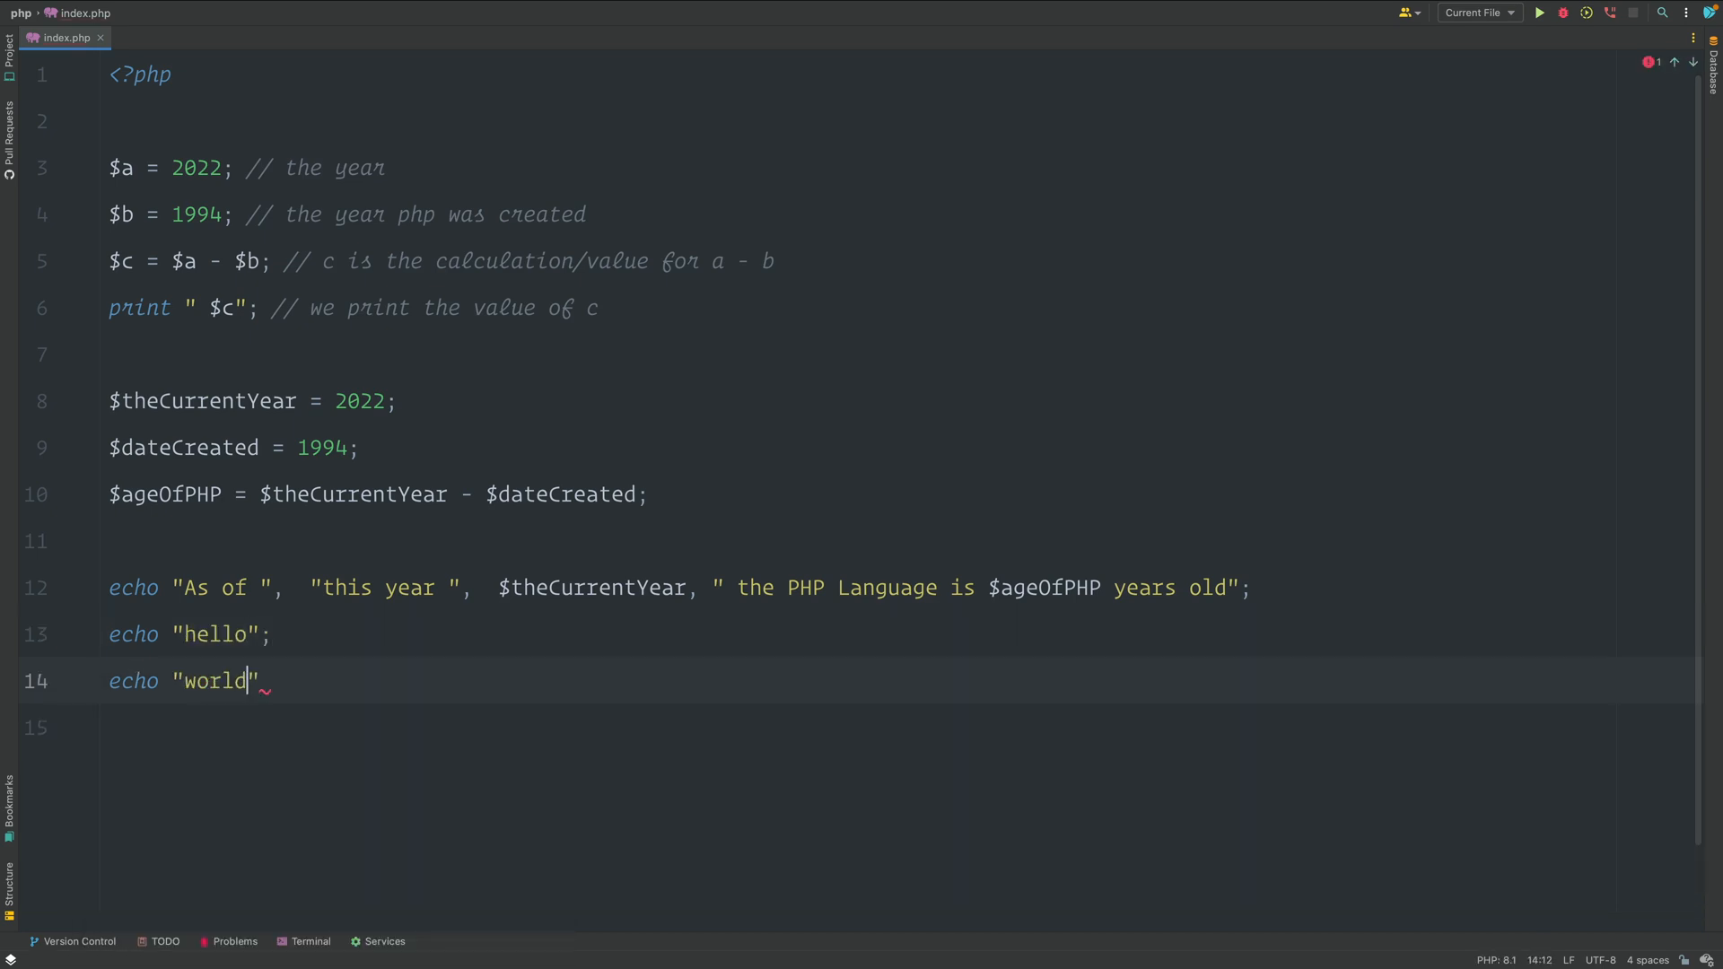
text(;)
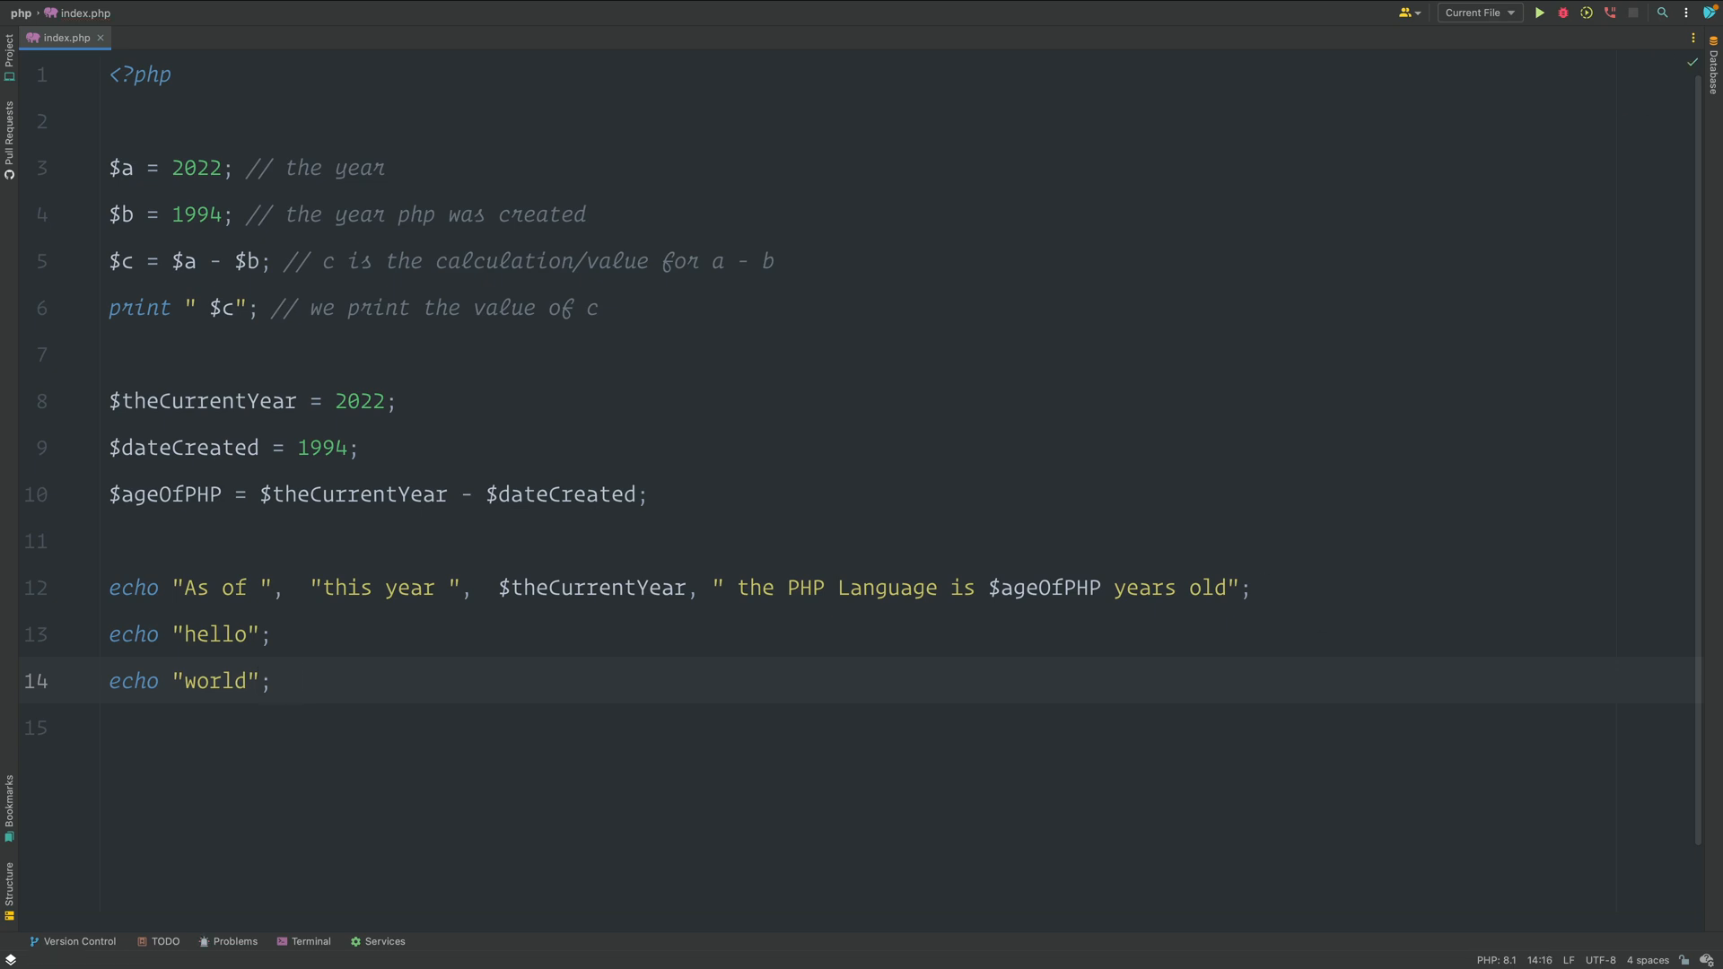
text(//)
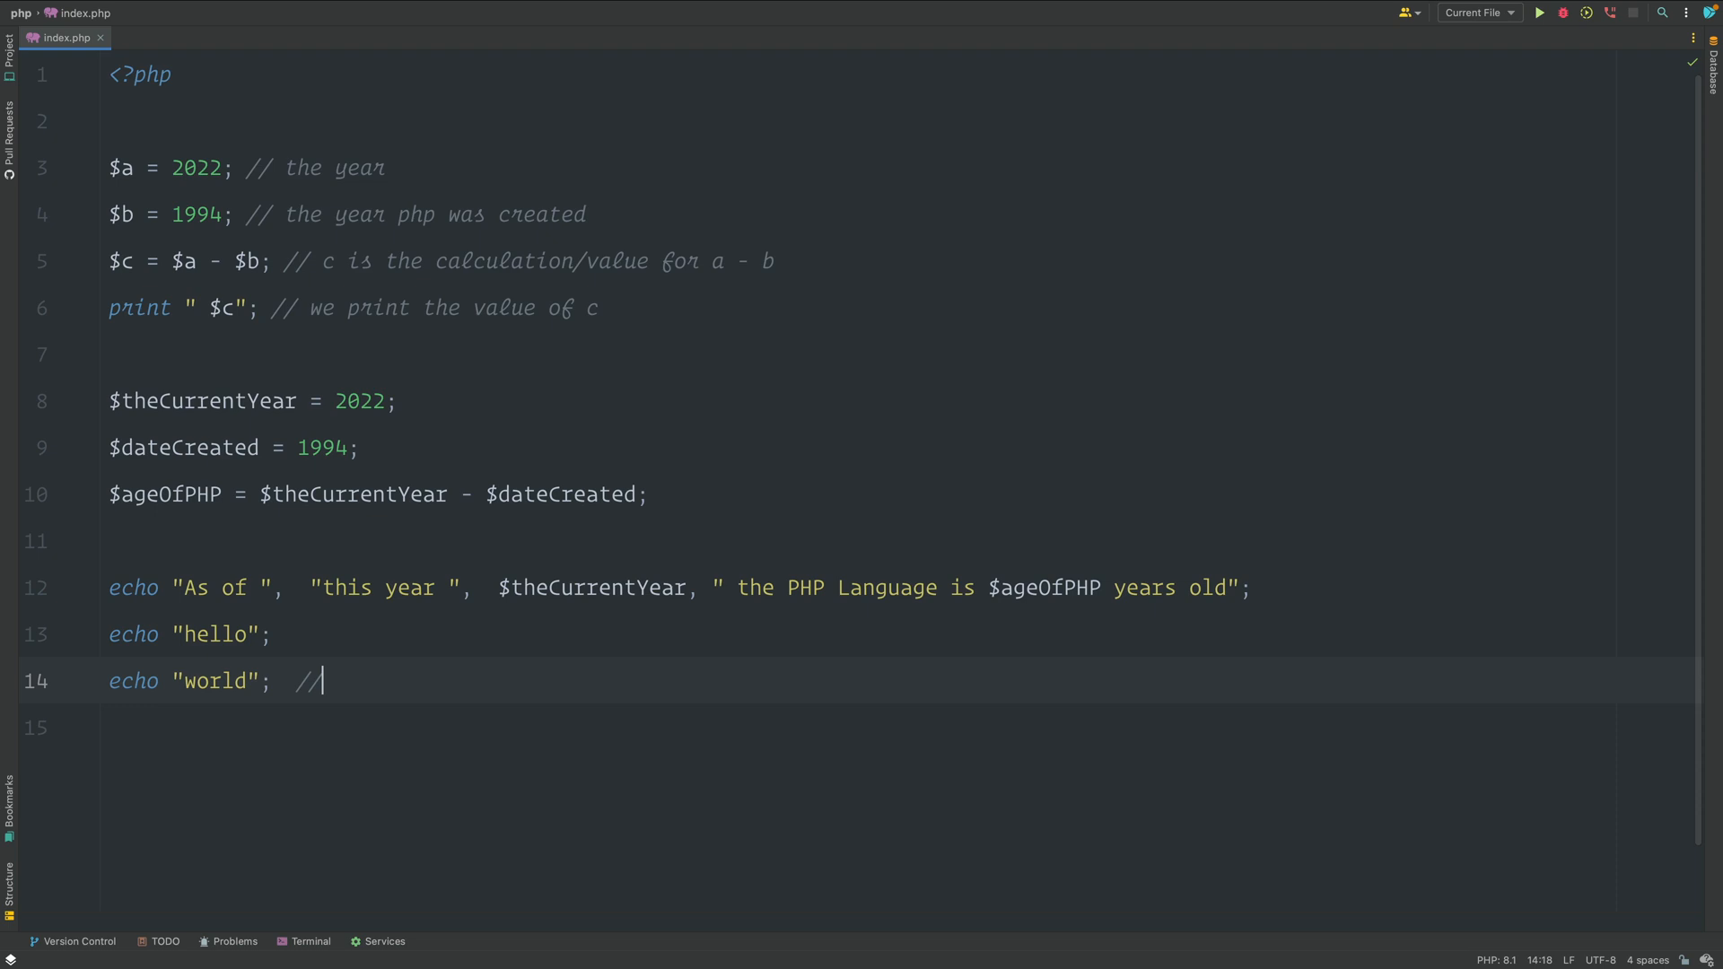
text(helloworld)
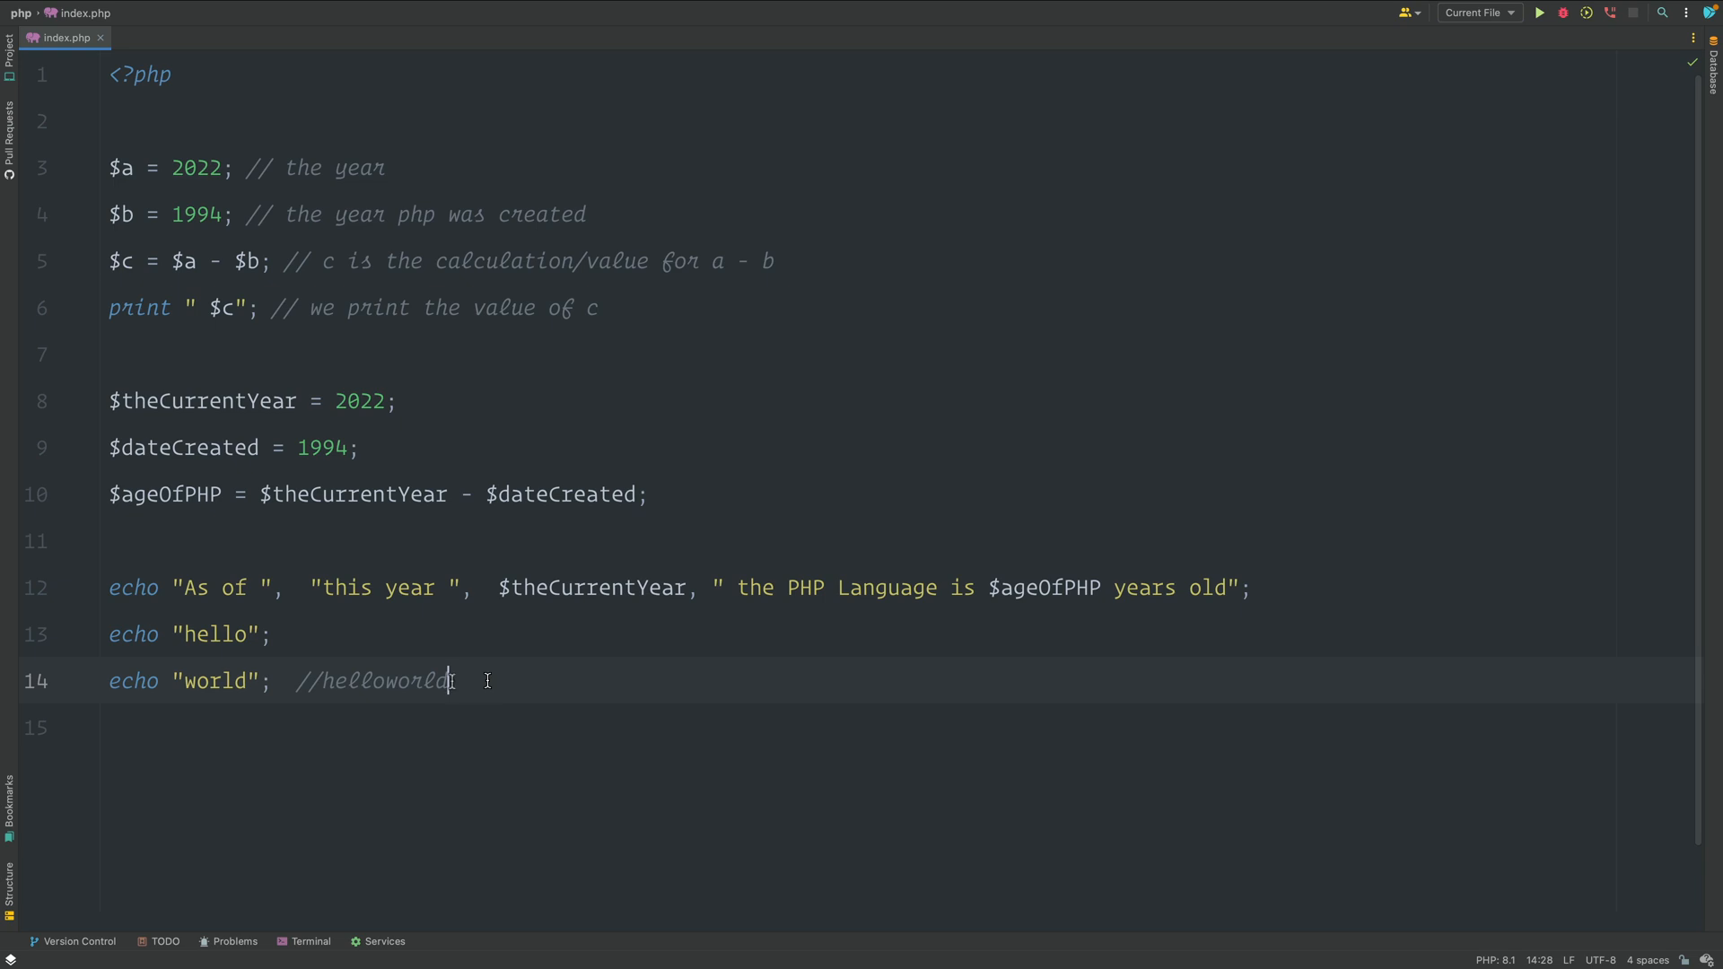
drag(107, 587, 446, 680)
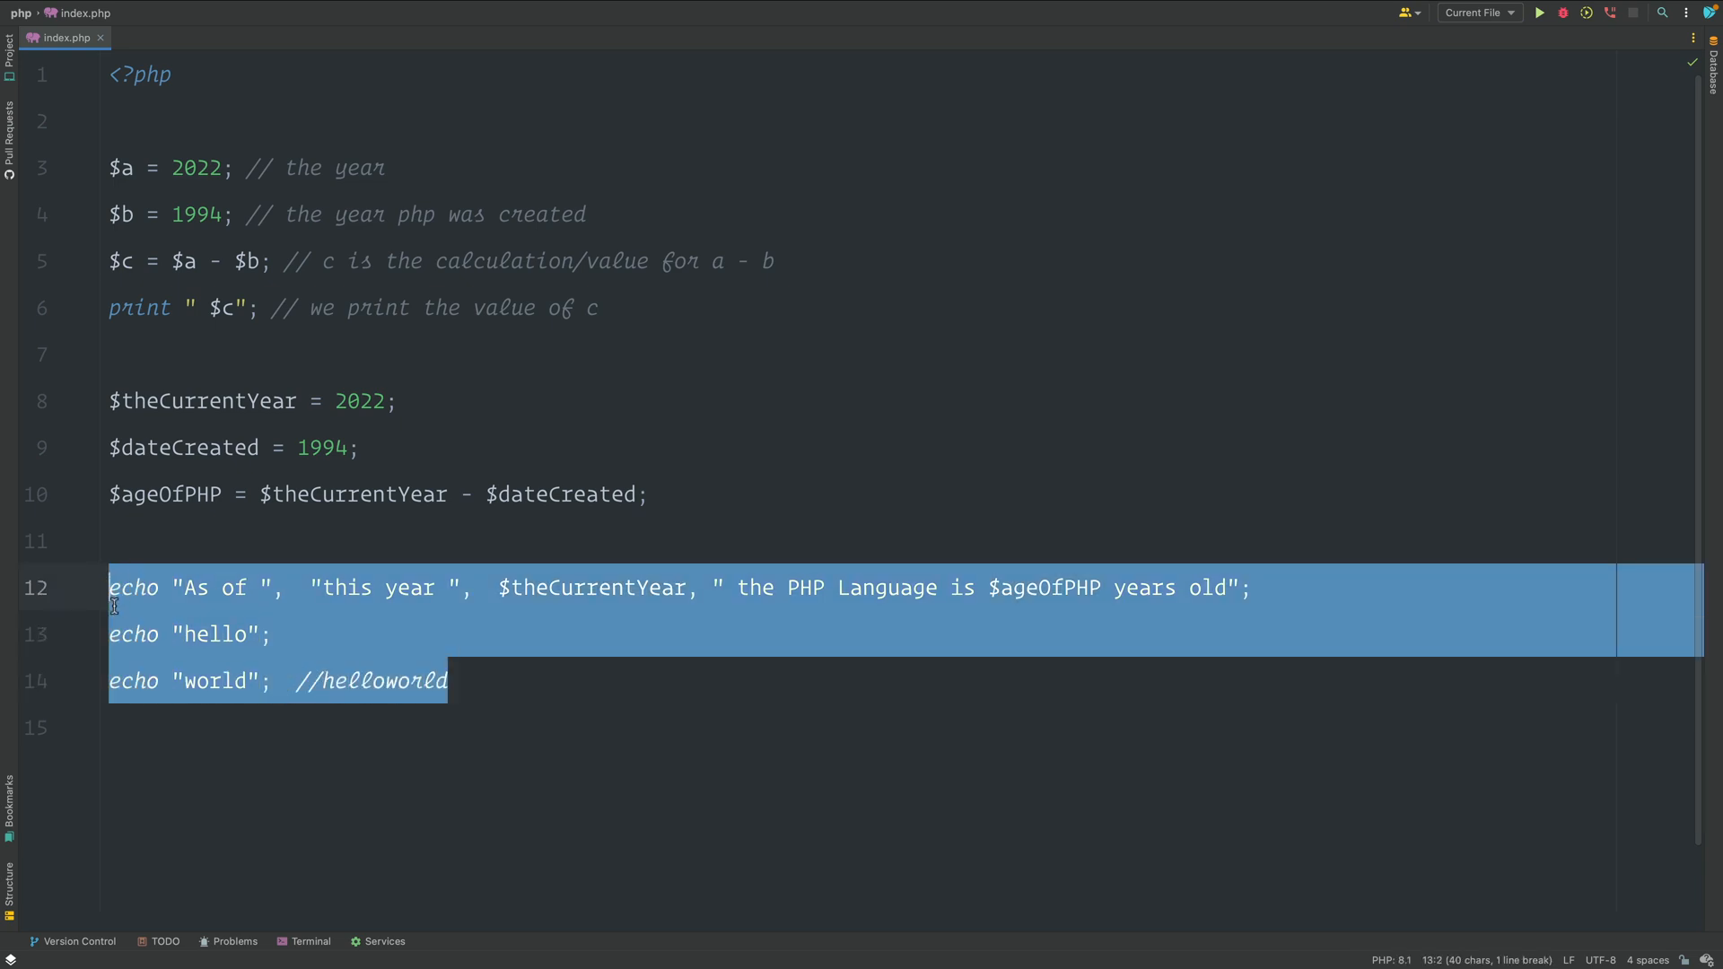
Overwrite the selected echo lines with print "hello", "World".
text(print)
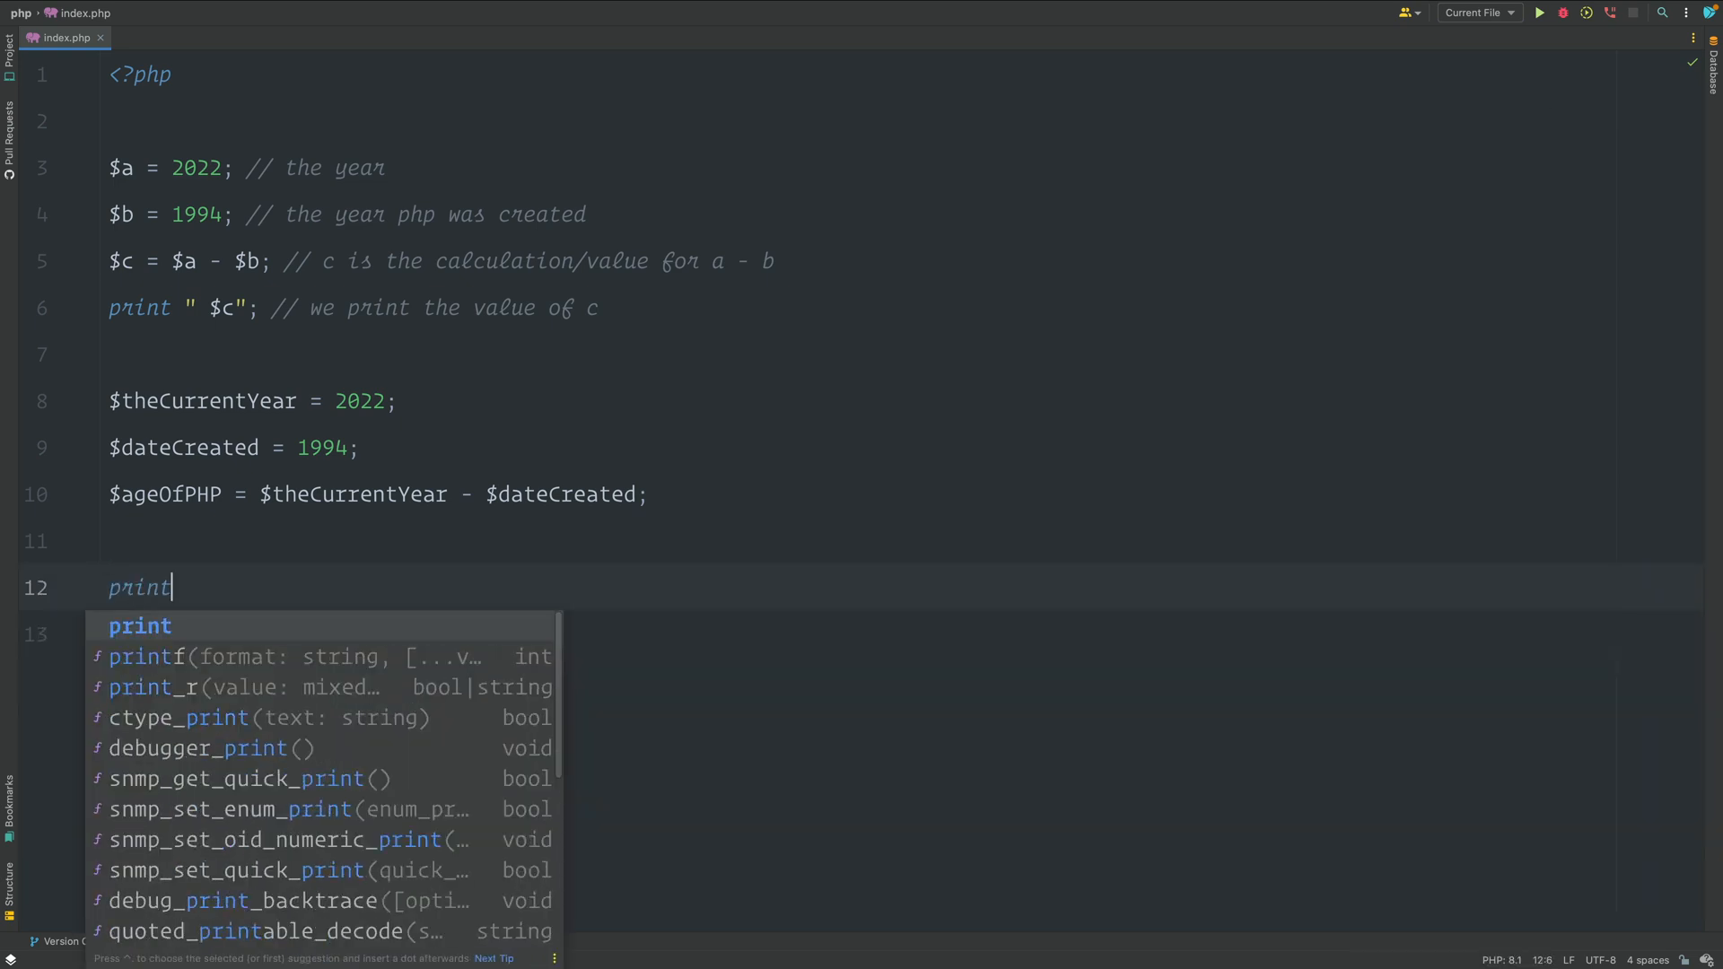
text("")
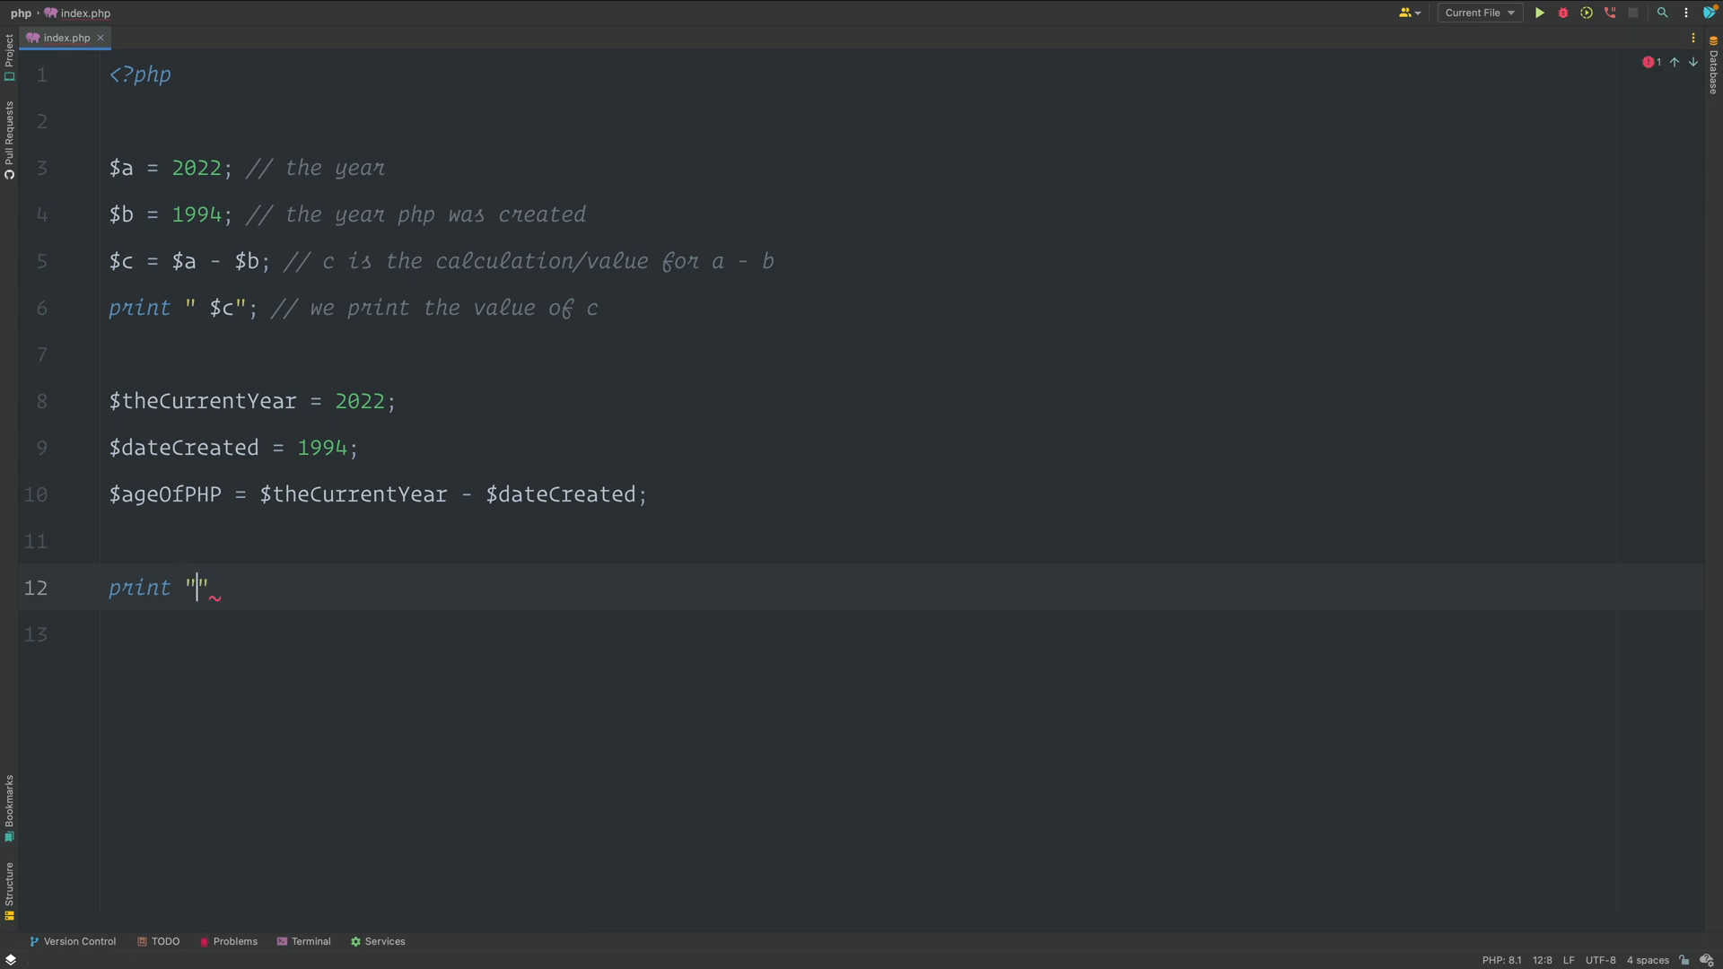
text(hello)
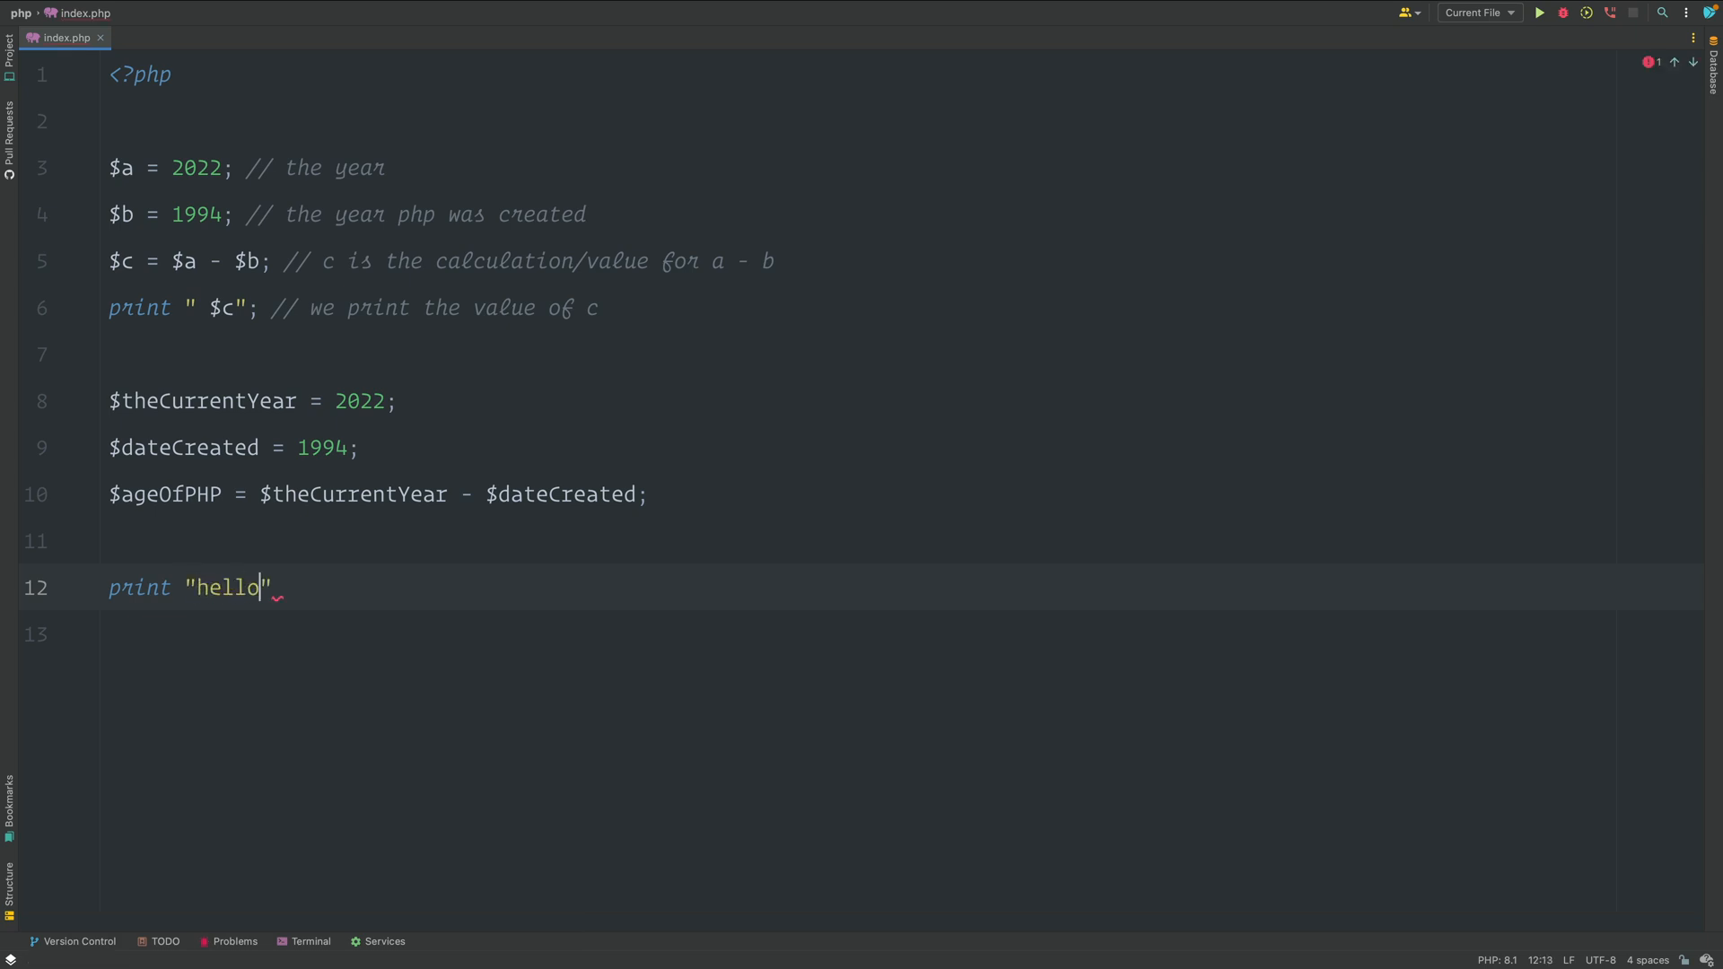
text(, ")
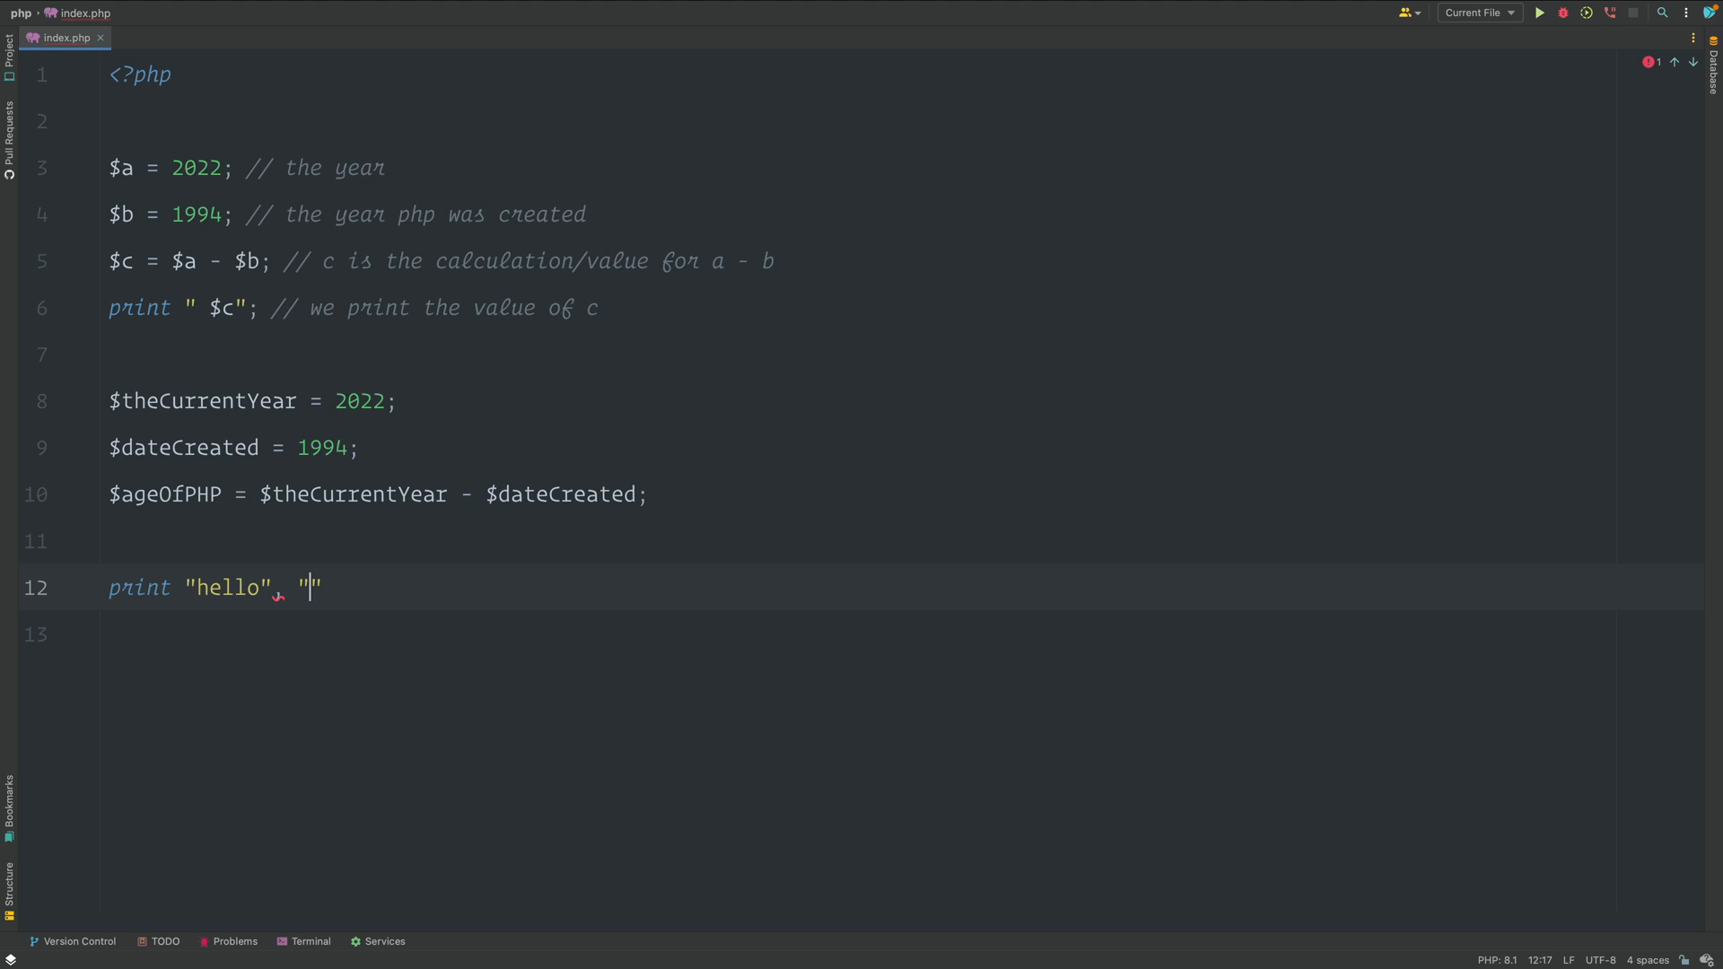
text(World)
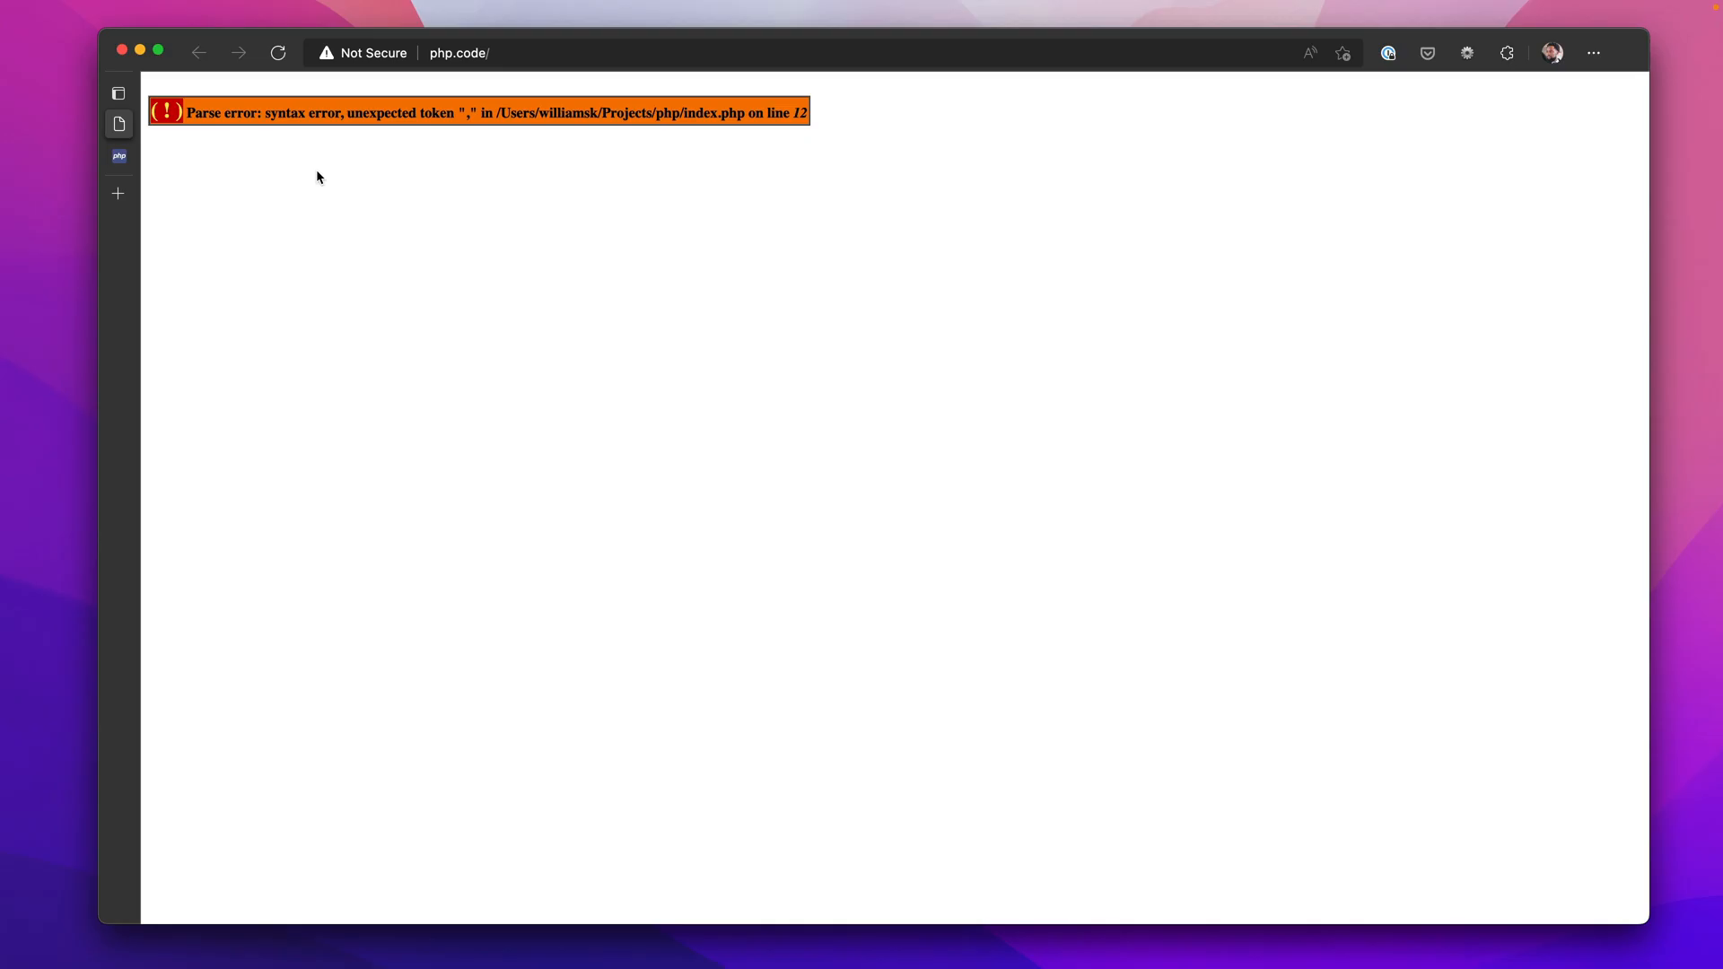
mouse_move(493, 160)
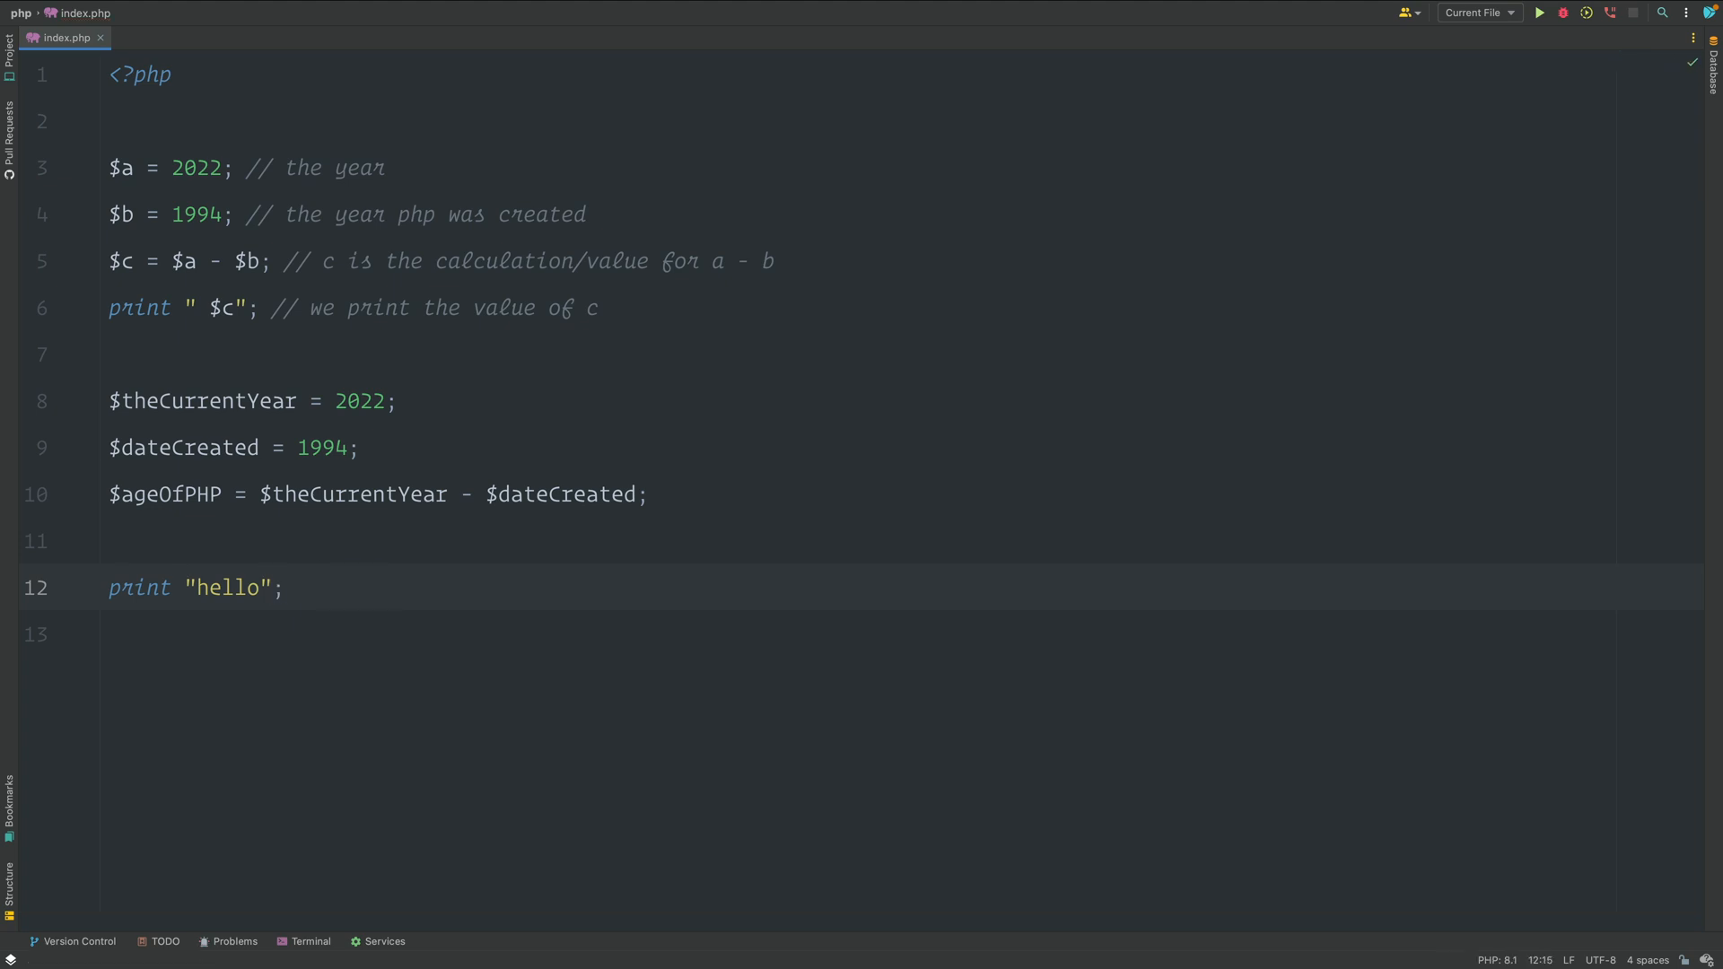
Write print "World"; on line 13 followed by the comment //helloWorld.
text(print)
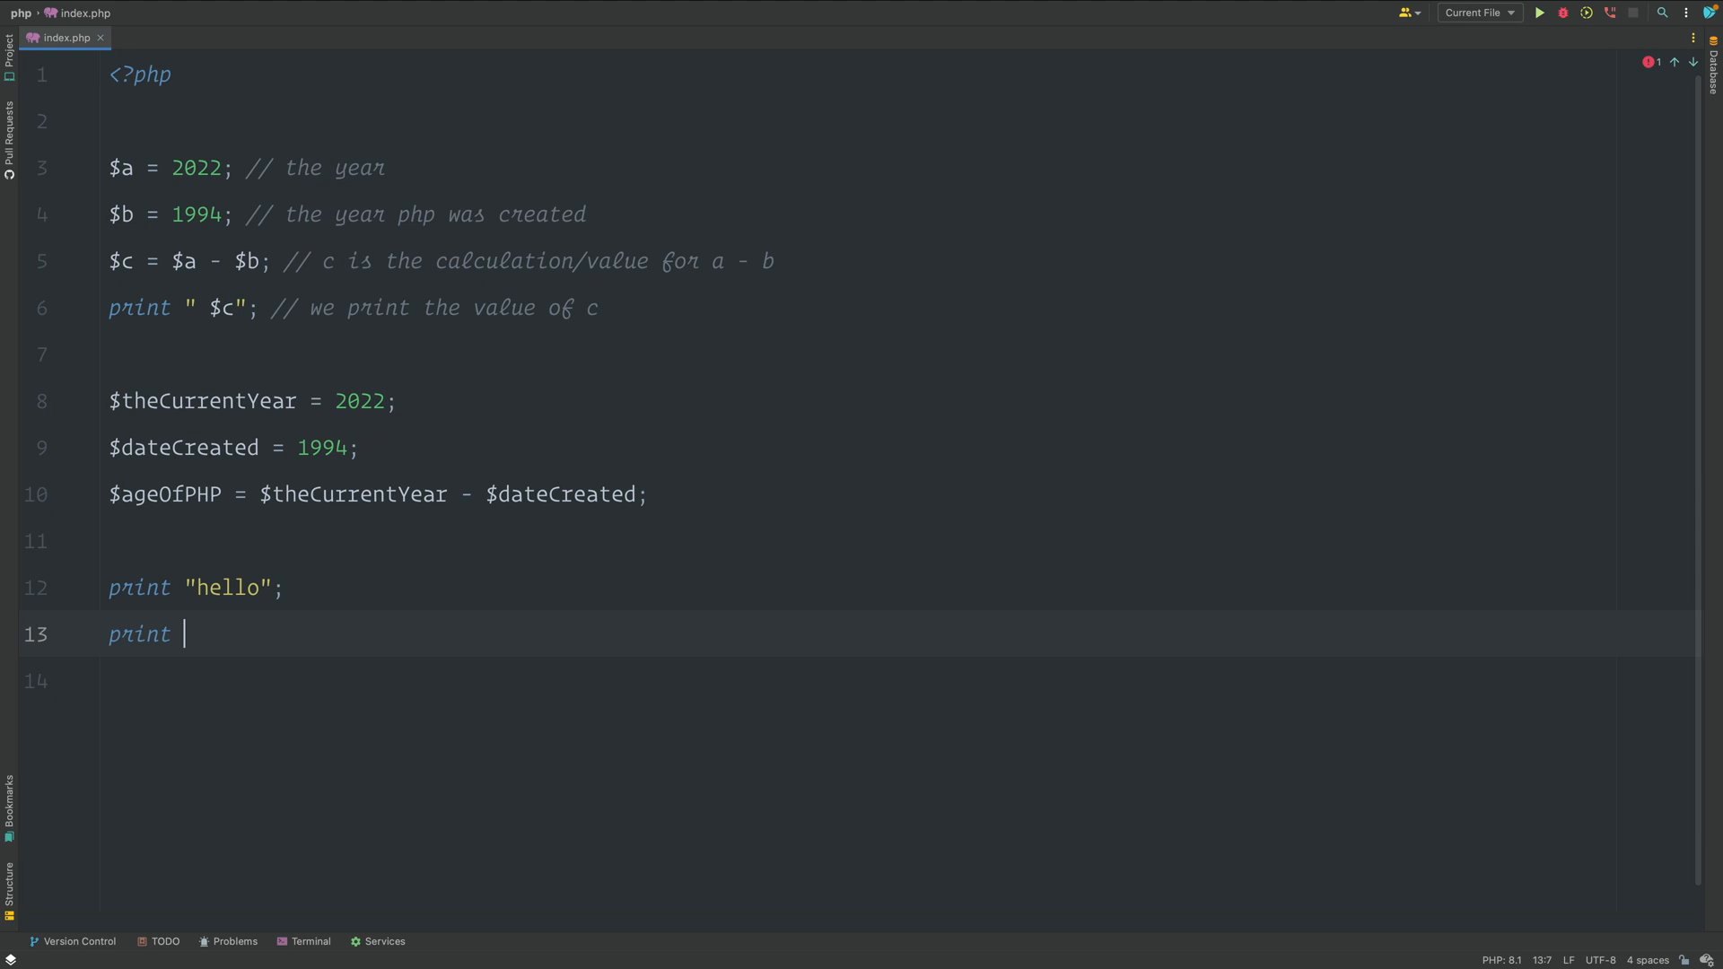
text("World";)
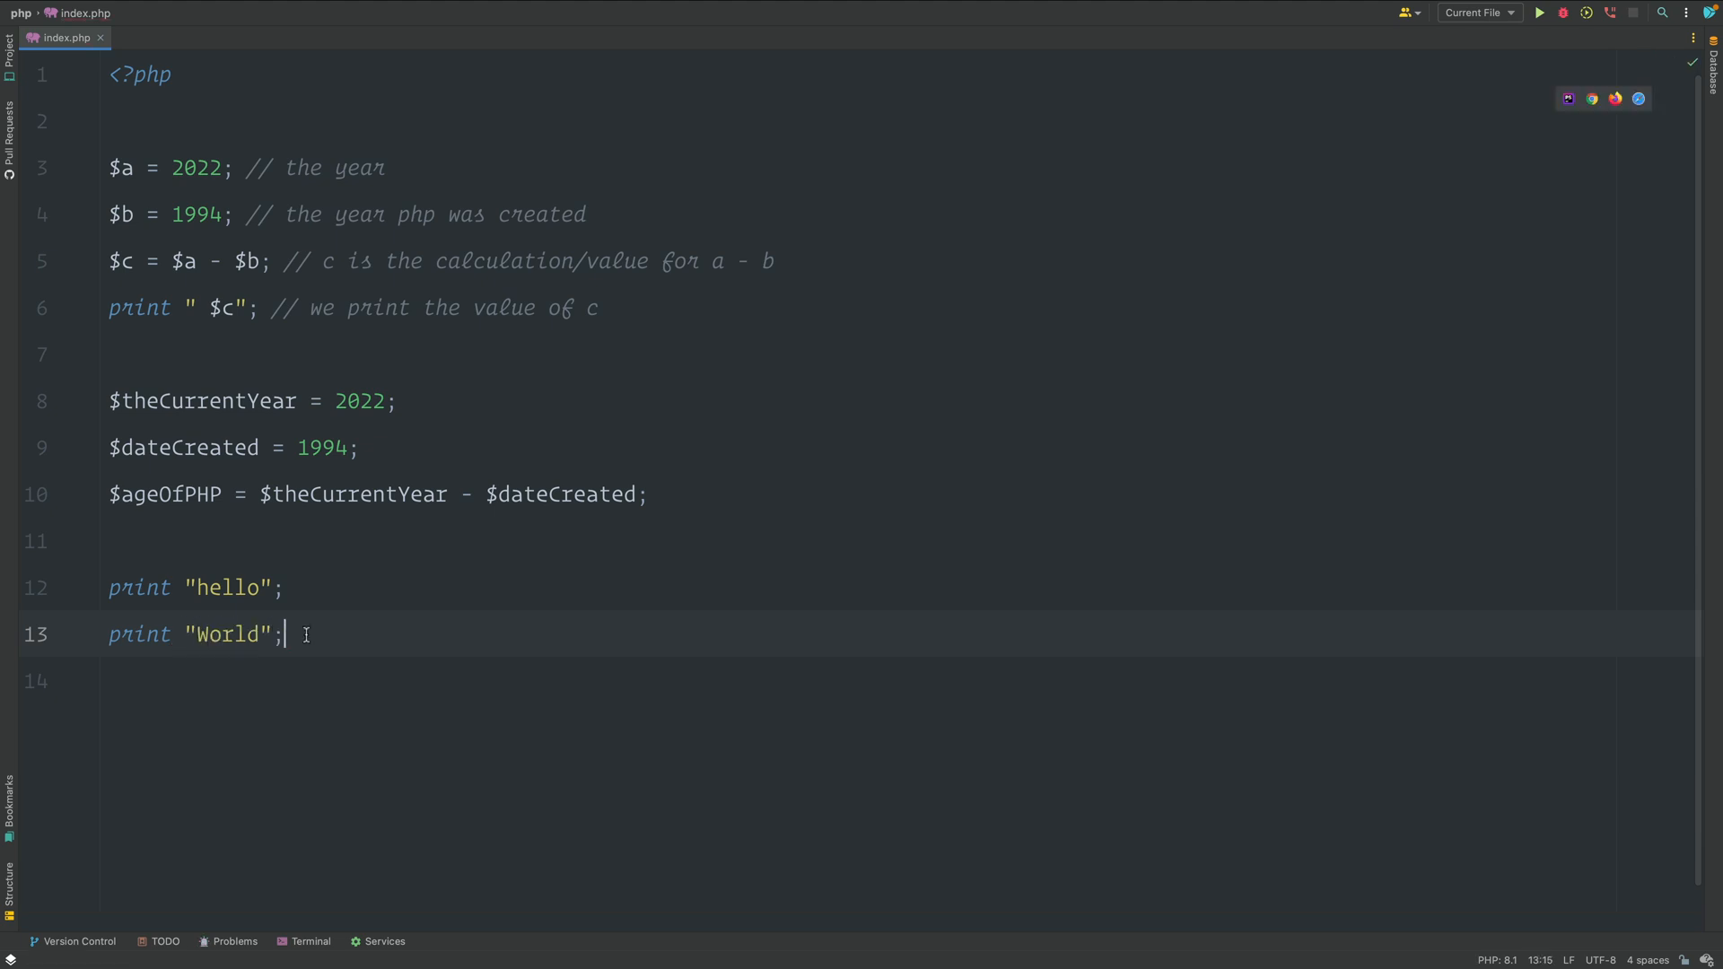
text(//helloWorld)
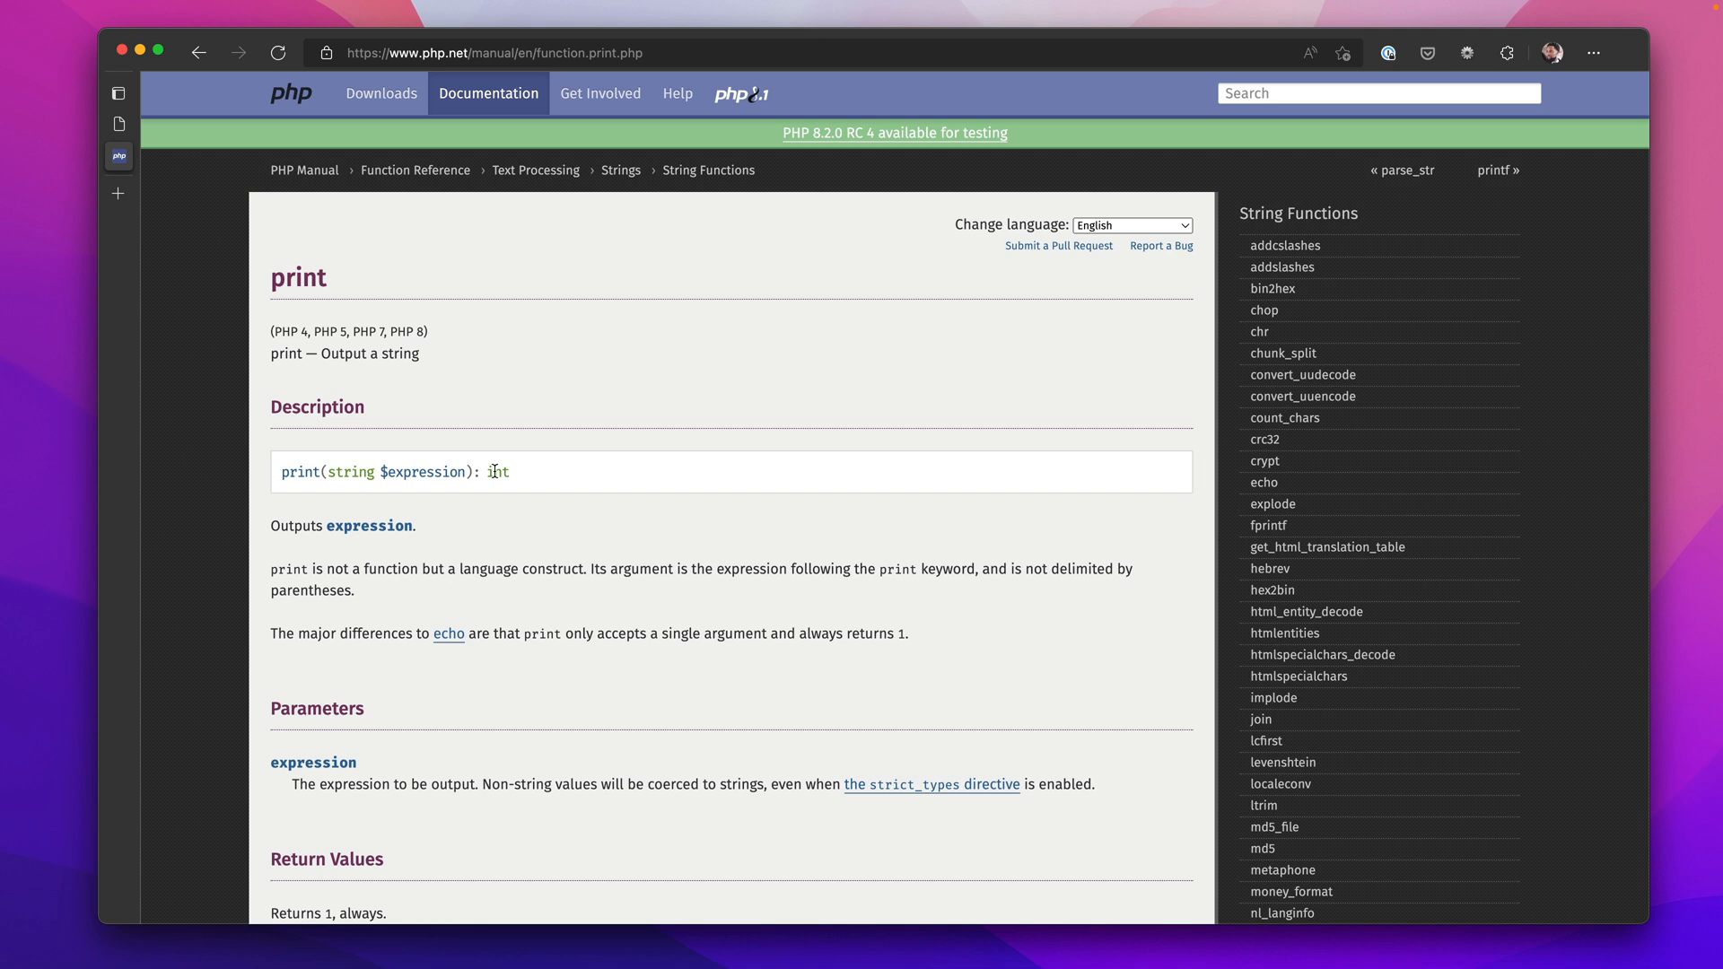
Highlight print's int return type on the PHP manual page, then return to index.php after the comment.
double_click(497, 471)
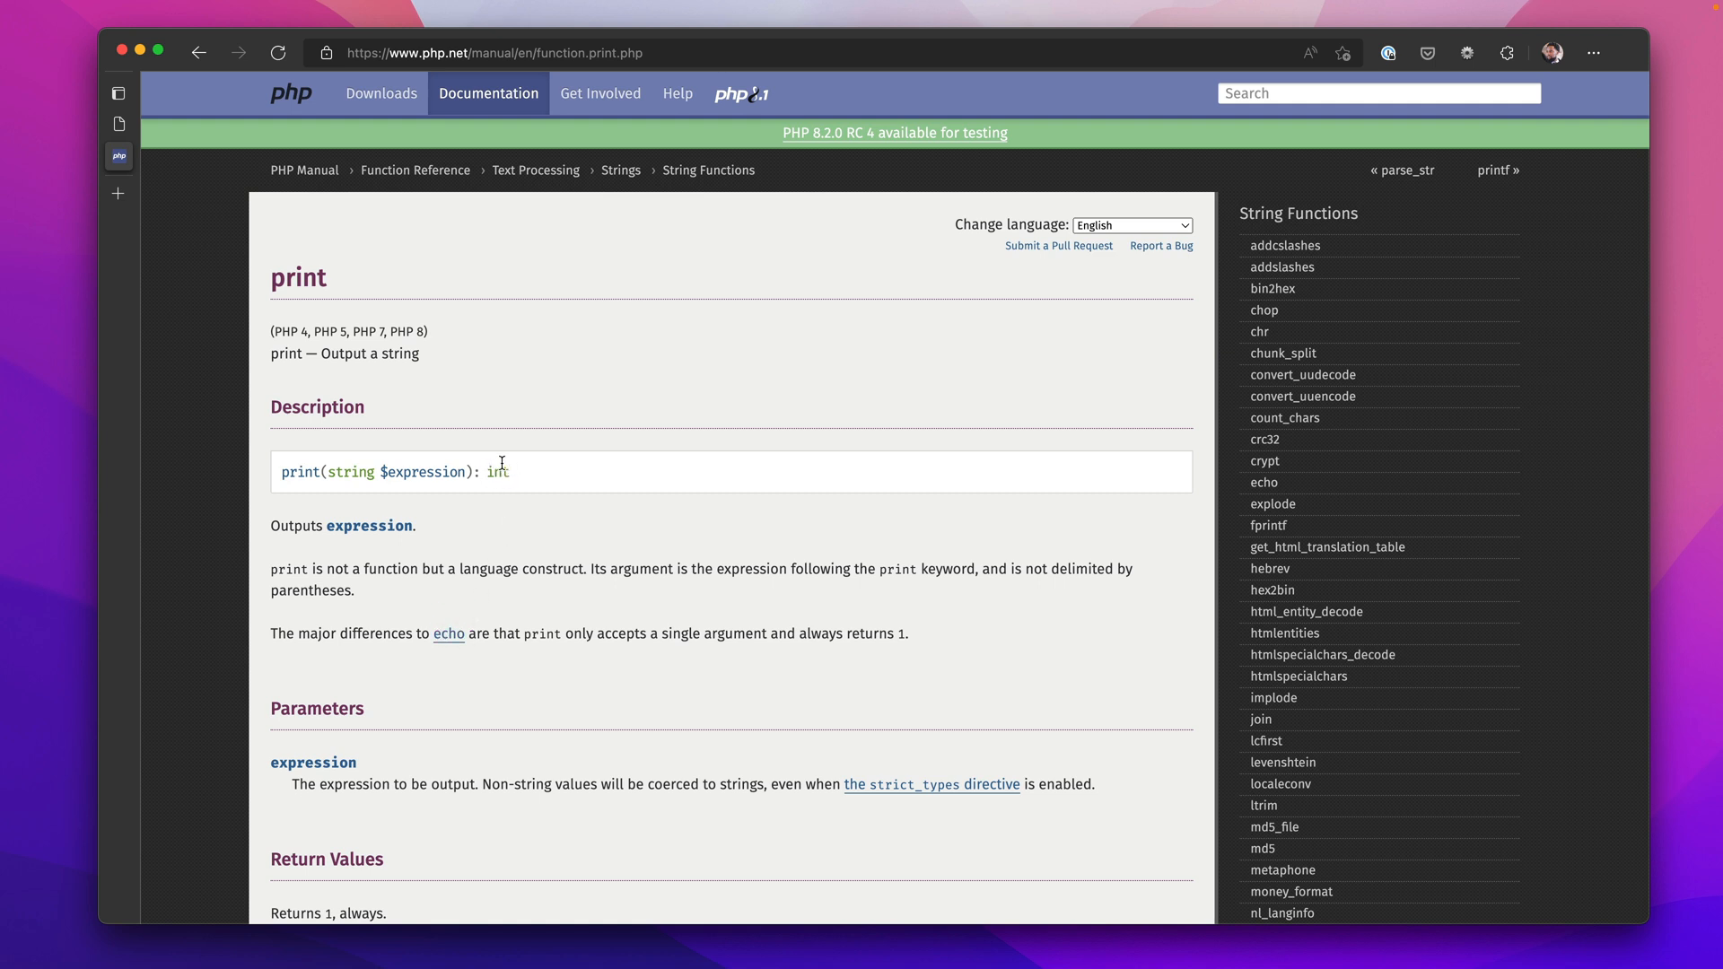
mouse_move(564, 617)
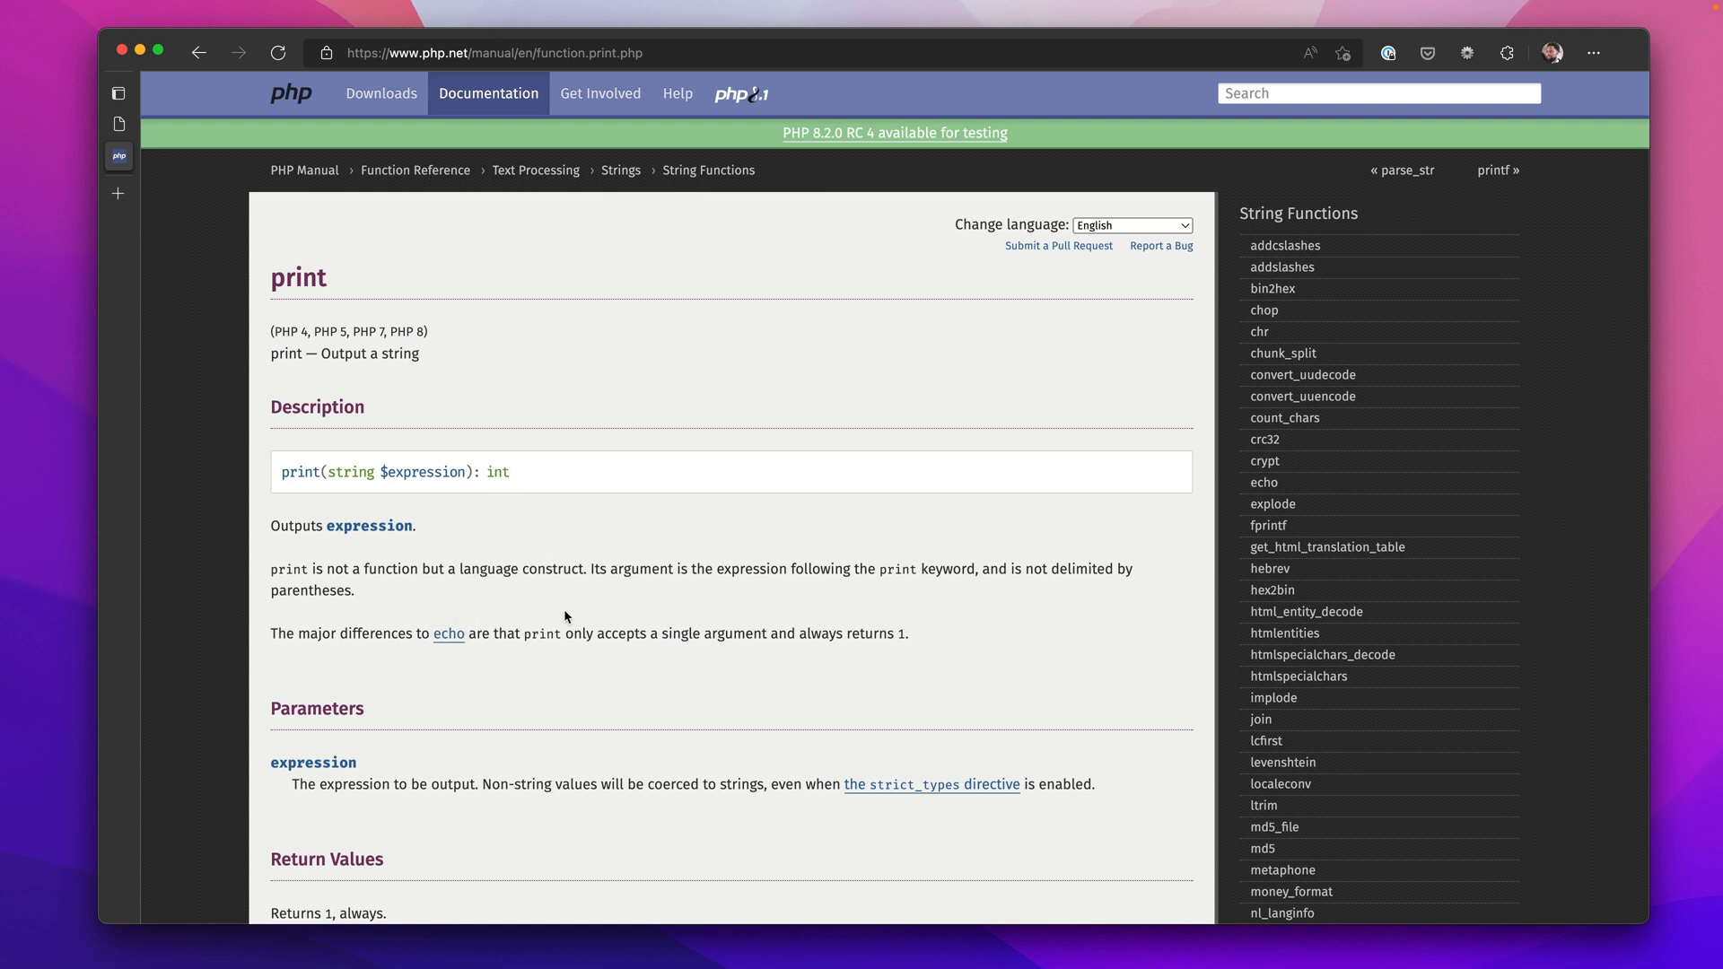
mouse_move(354, 912)
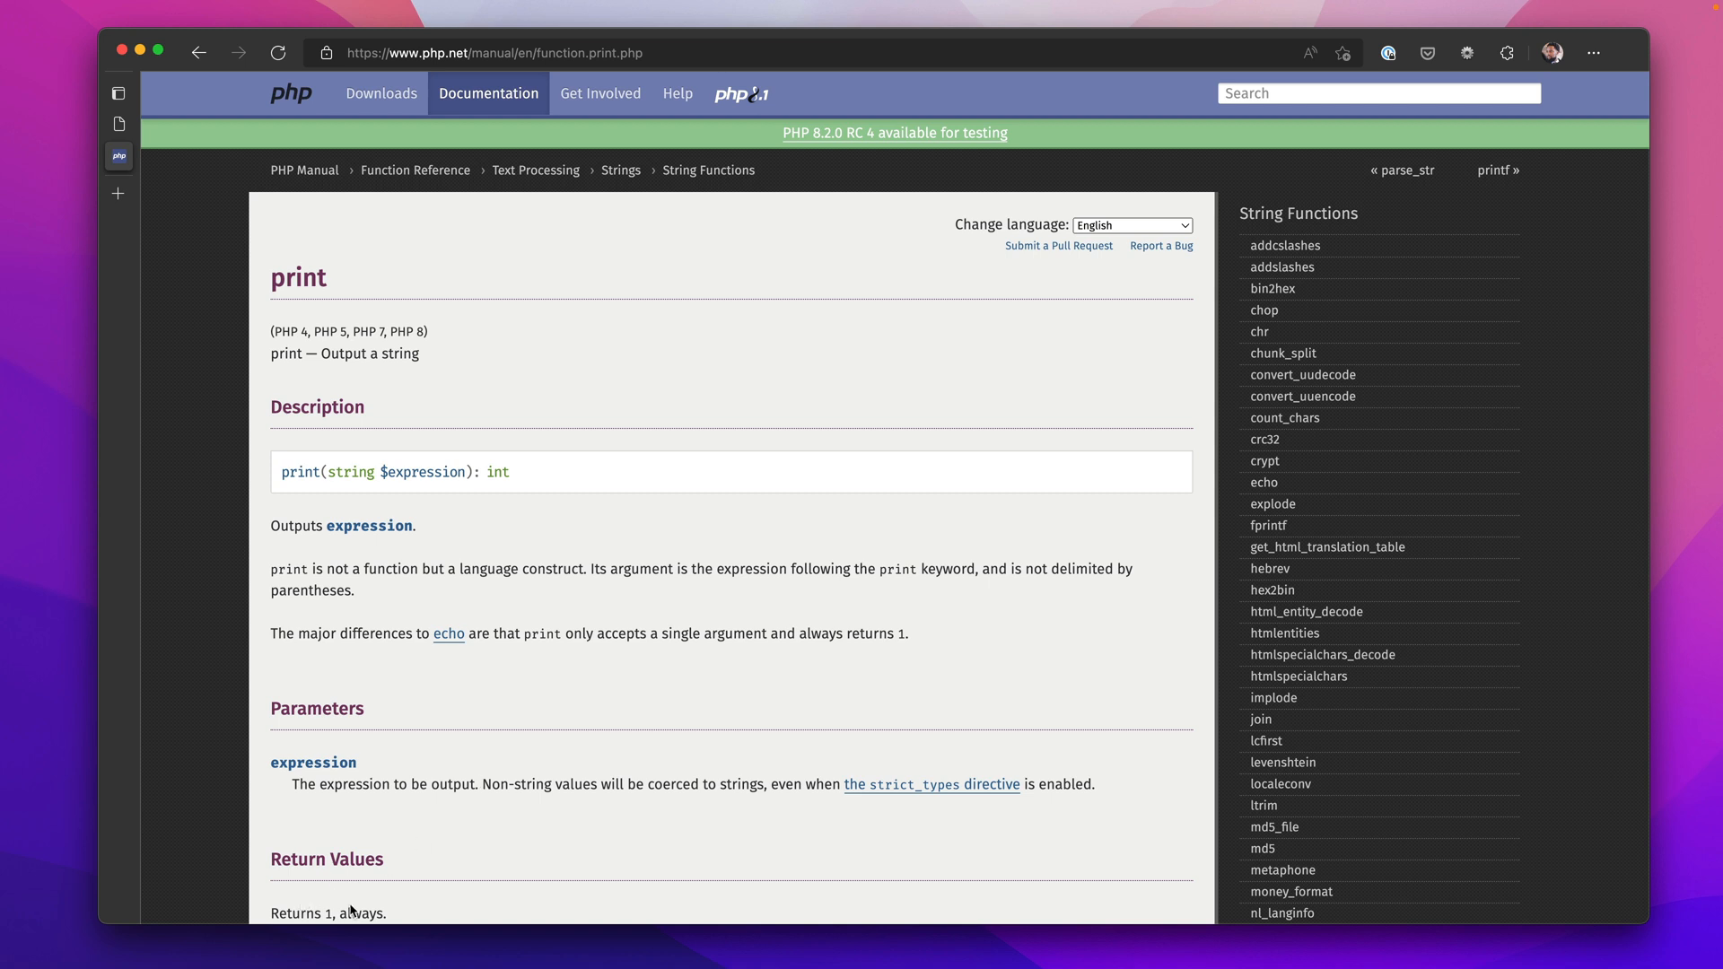
mouse_move(592, 720)
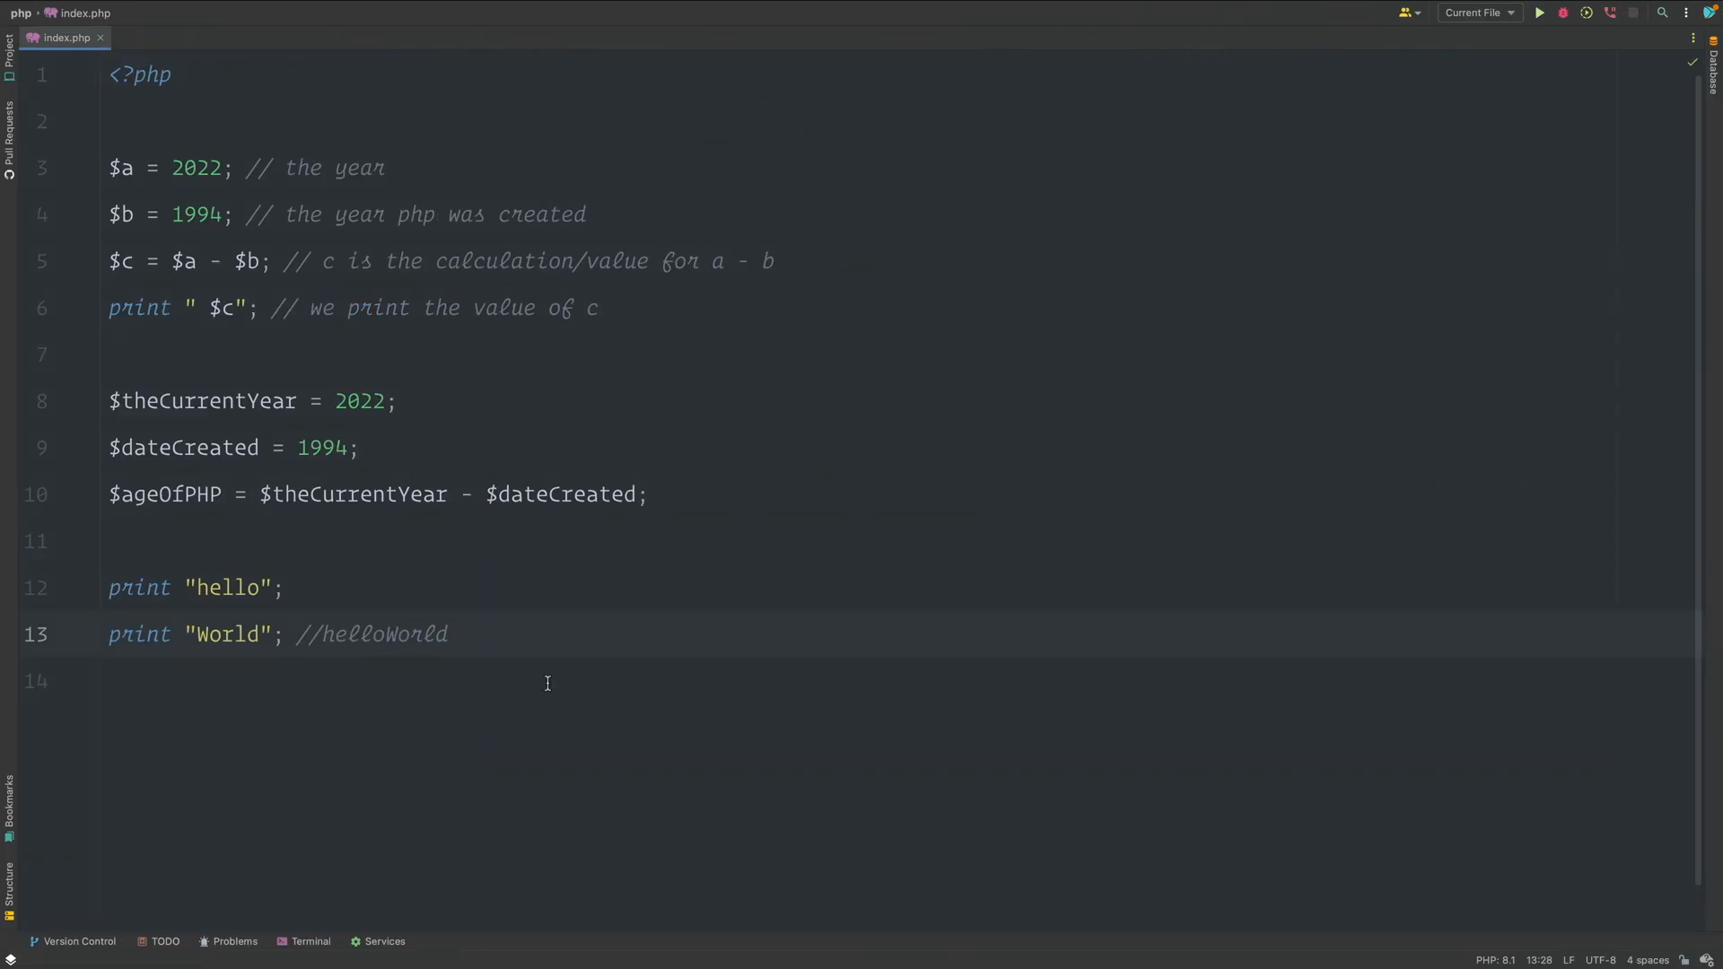
click(447, 634)
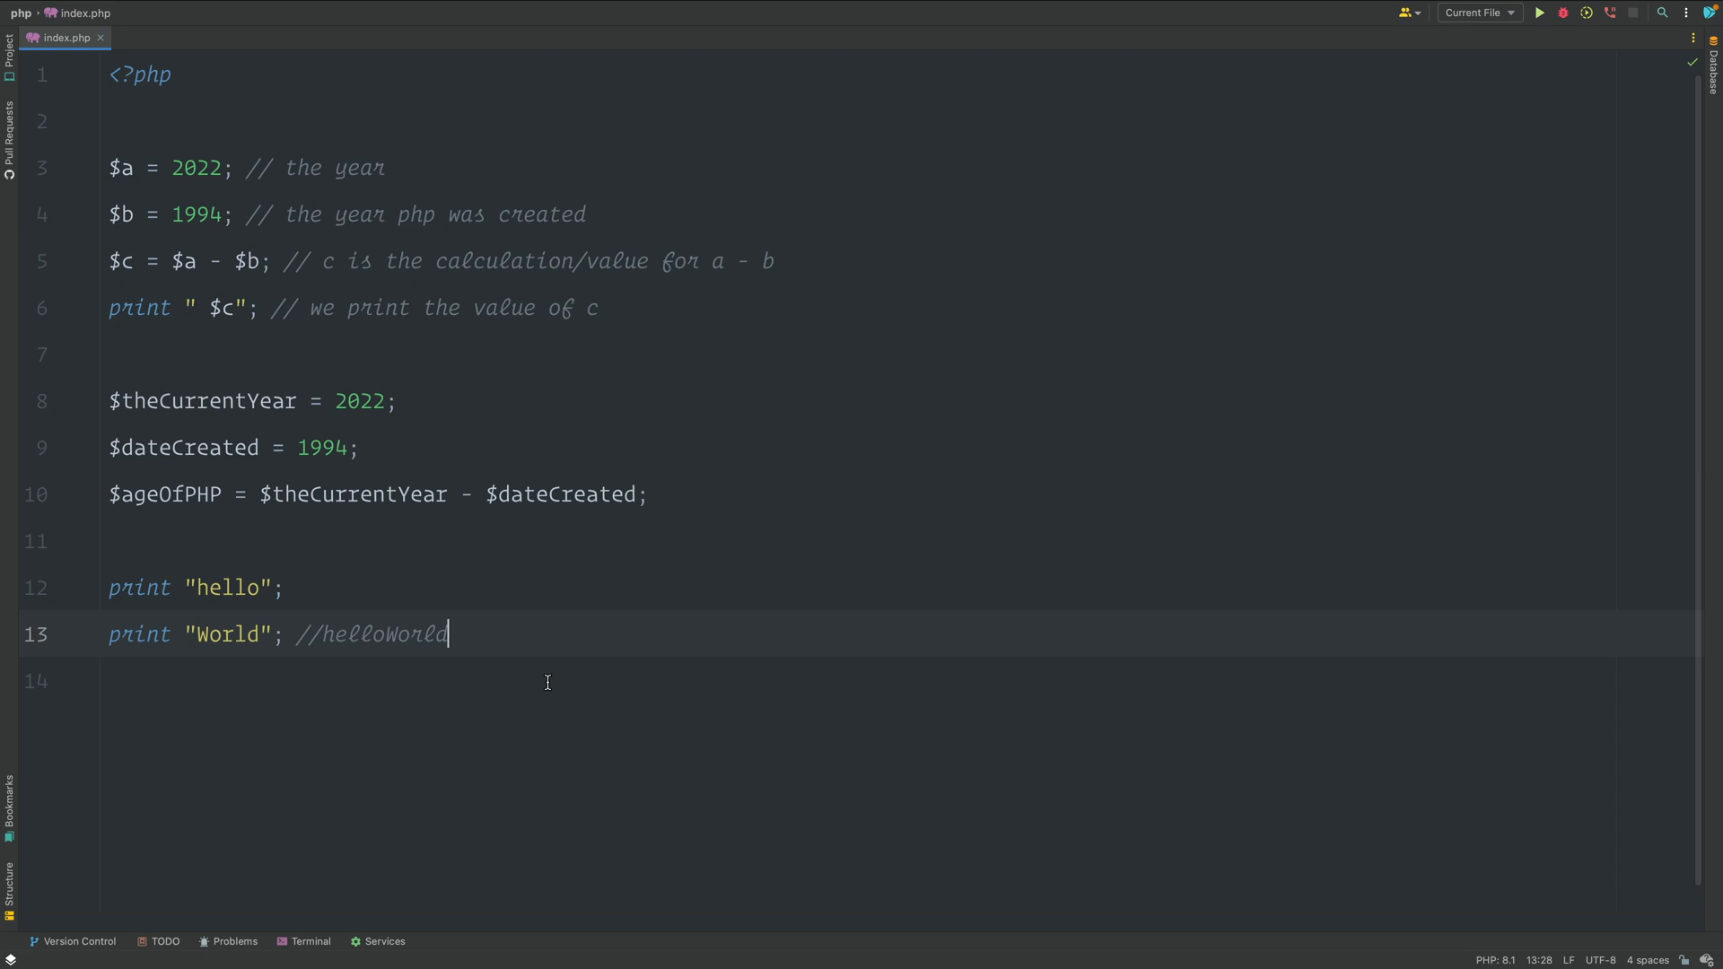